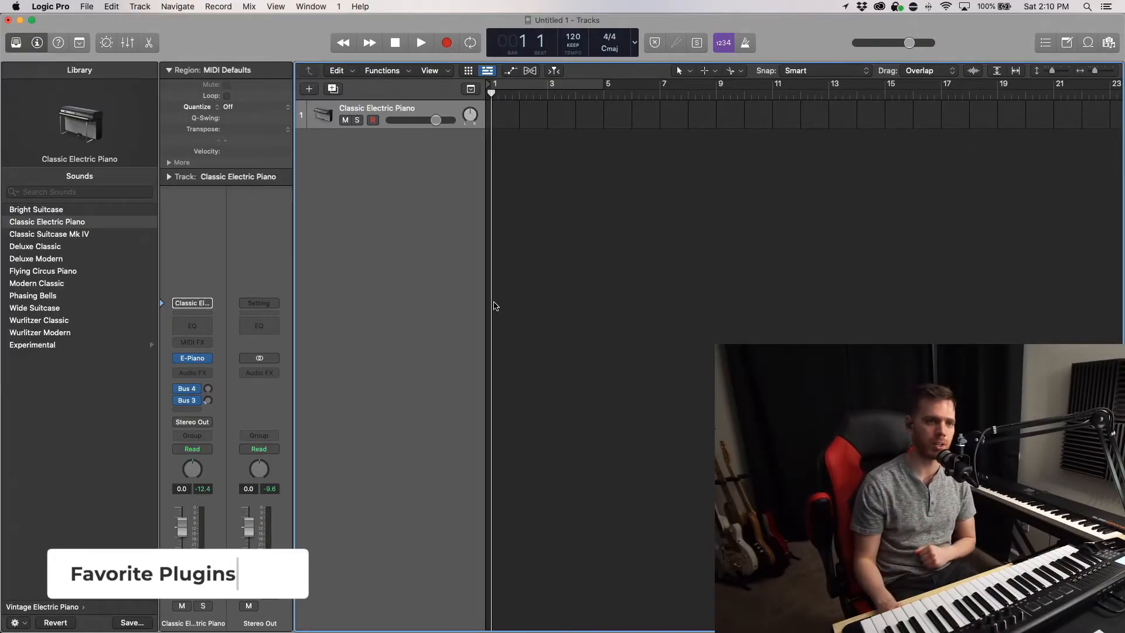
Step: Browse the audio effect plug-ins, then reach the Plug-in Manager through Logic Pro's preferences
left_click(190, 357)
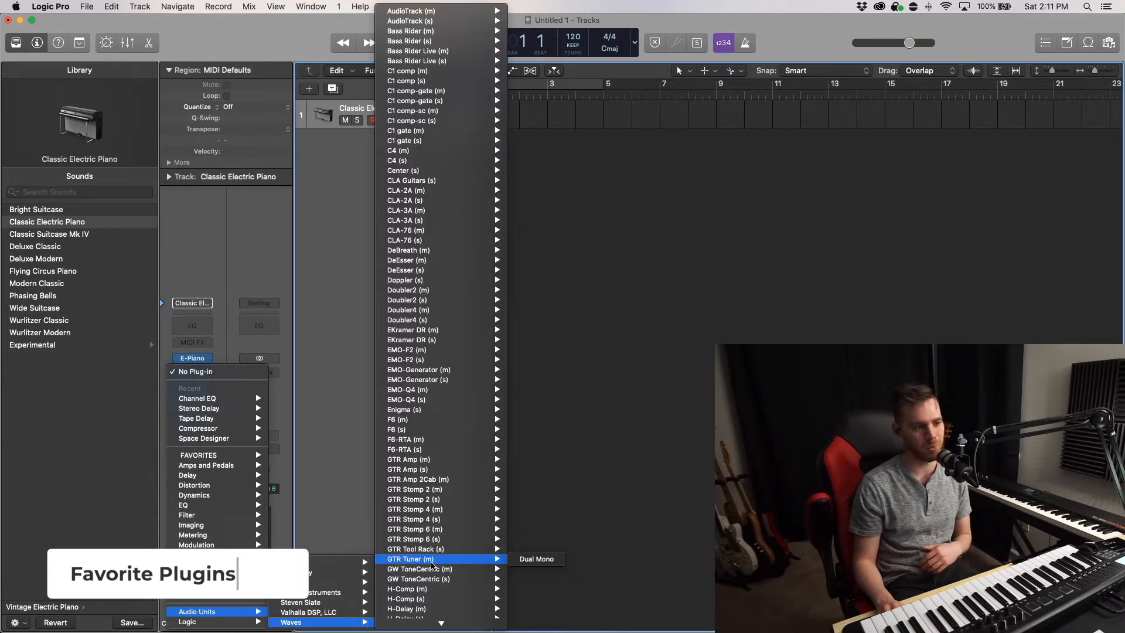
mouse_move(423, 239)
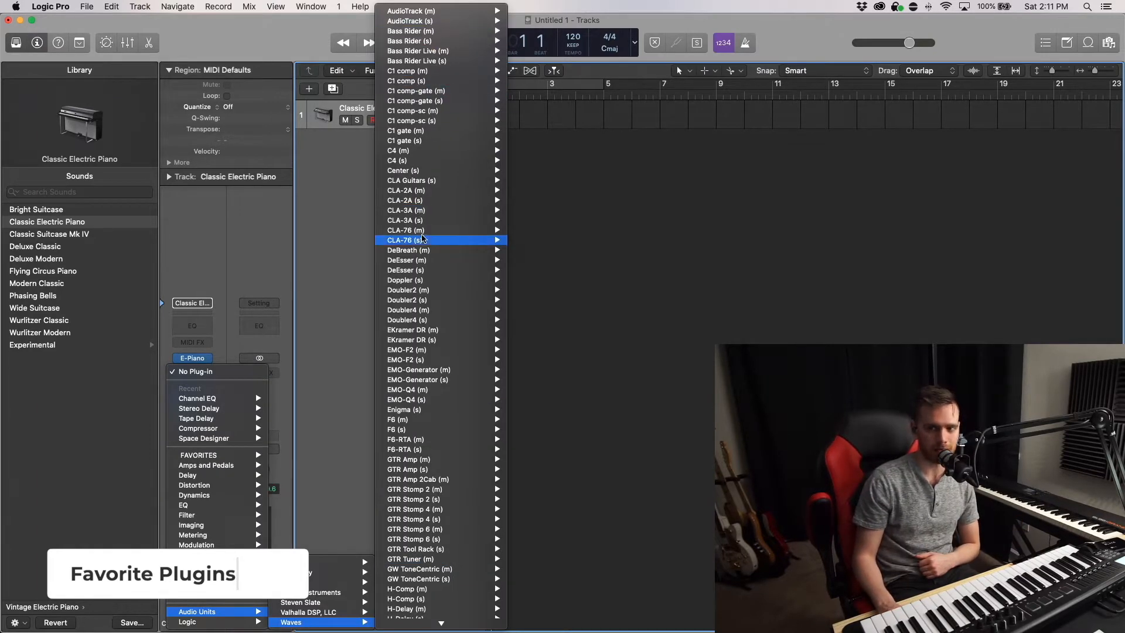
scroll("down", 3)
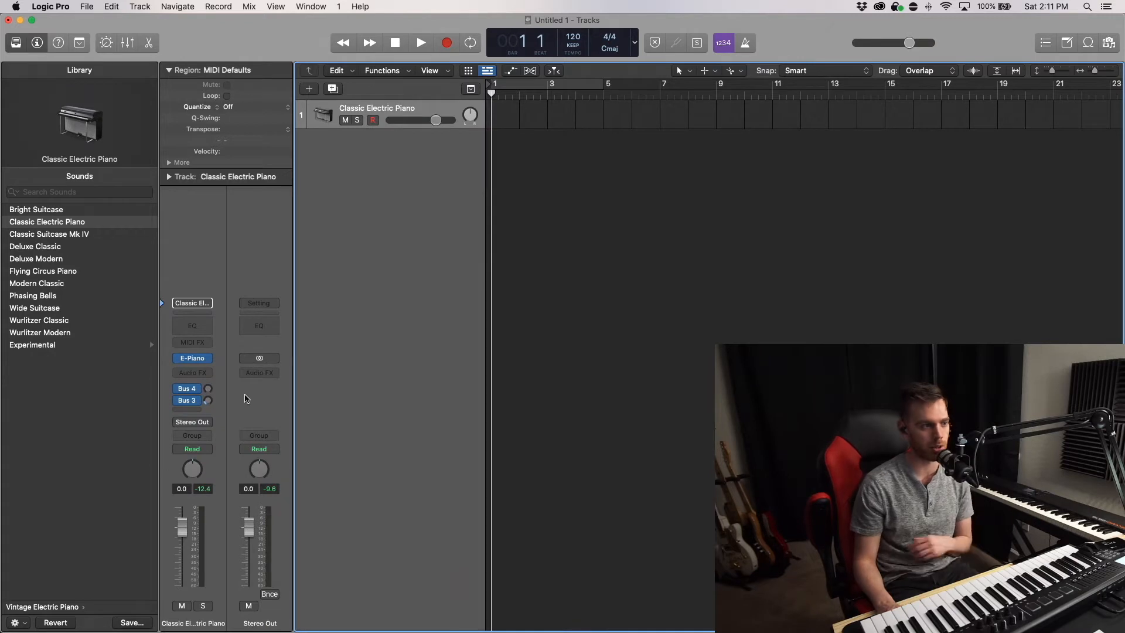
left_click(49, 6)
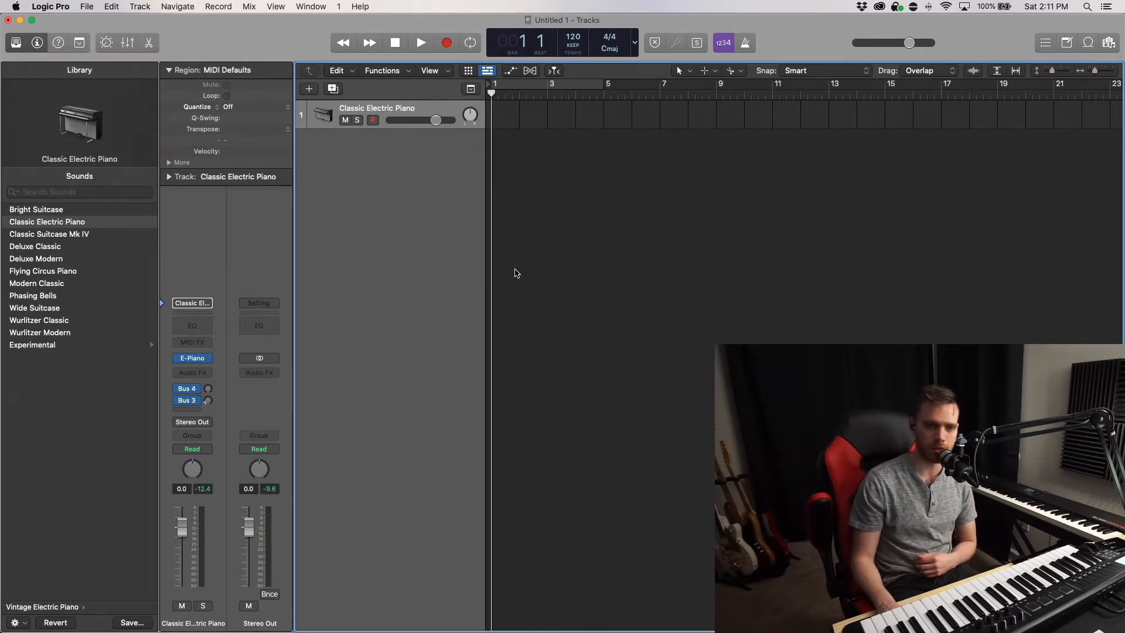
left_click(50, 7)
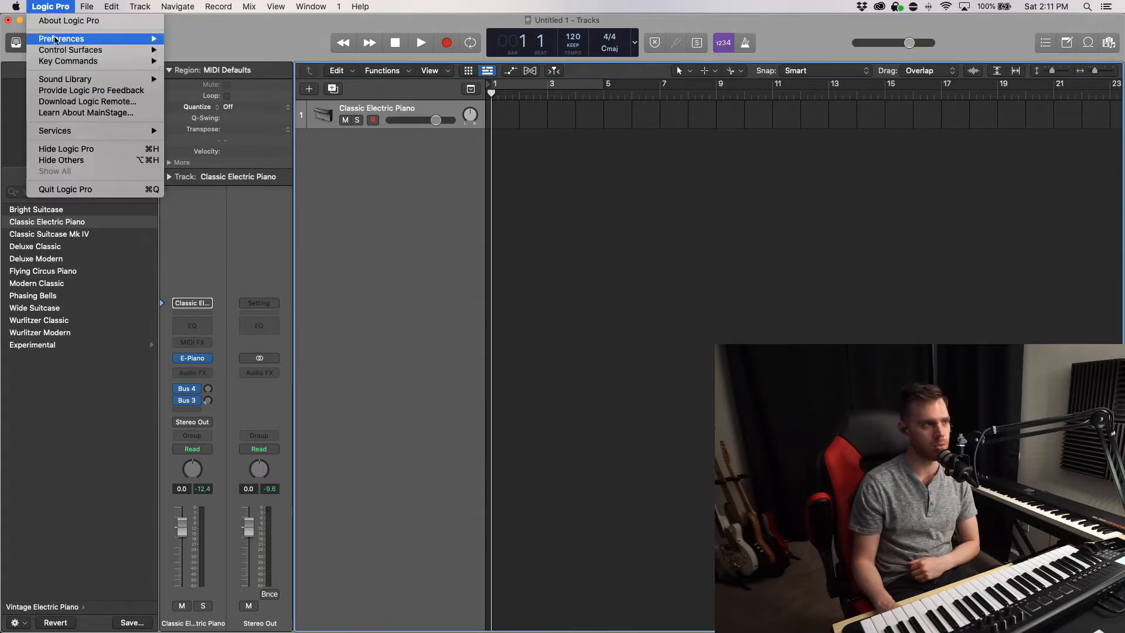
left_click(61, 37)
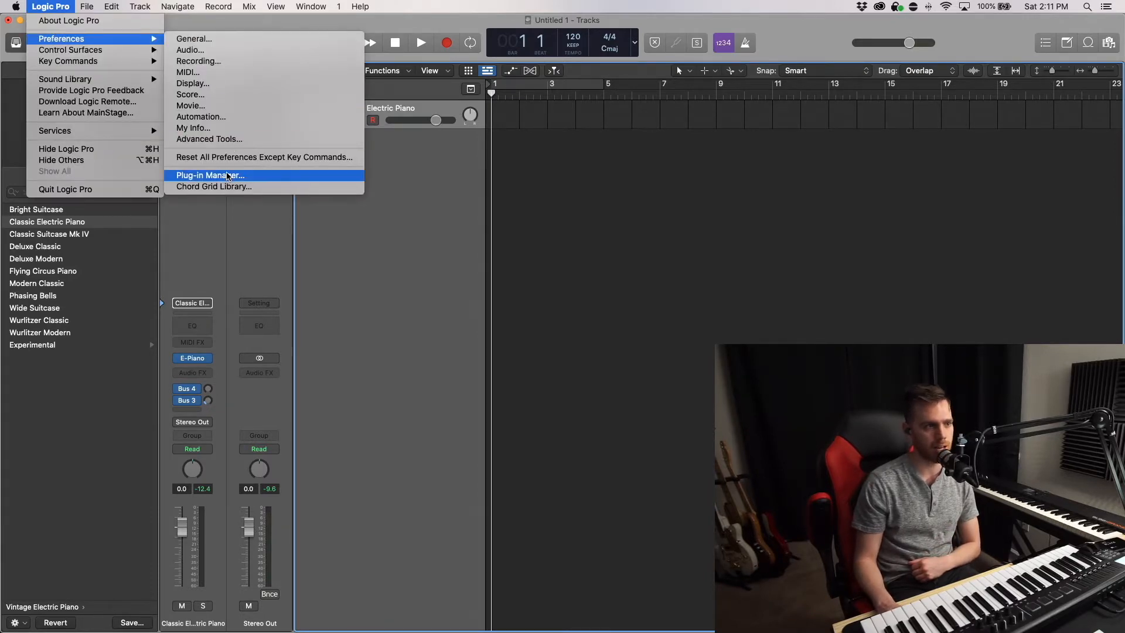
left_click(209, 175)
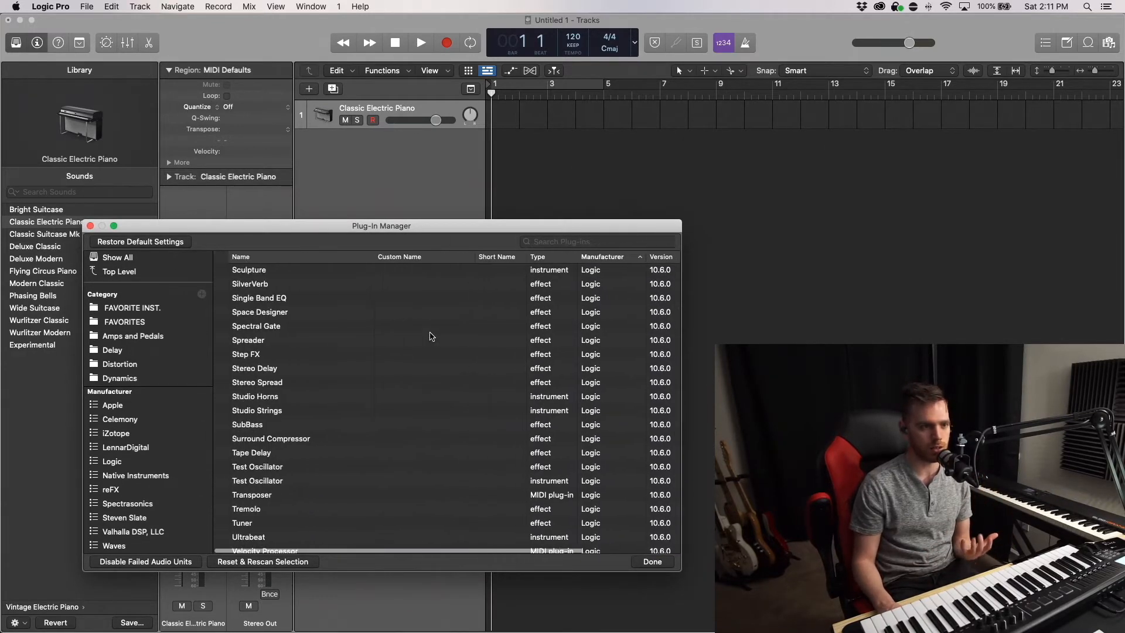
Step: Add a new plug-in category and name it FAVORITE!
left_click(113, 405)
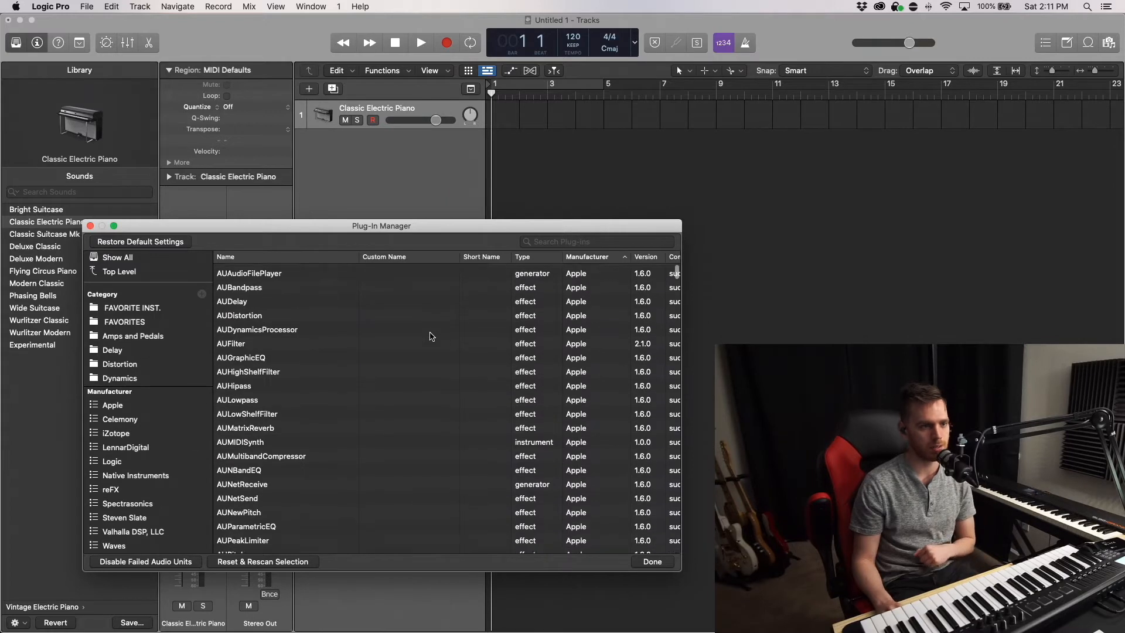
left_click_drag(381, 225, 520, 212)
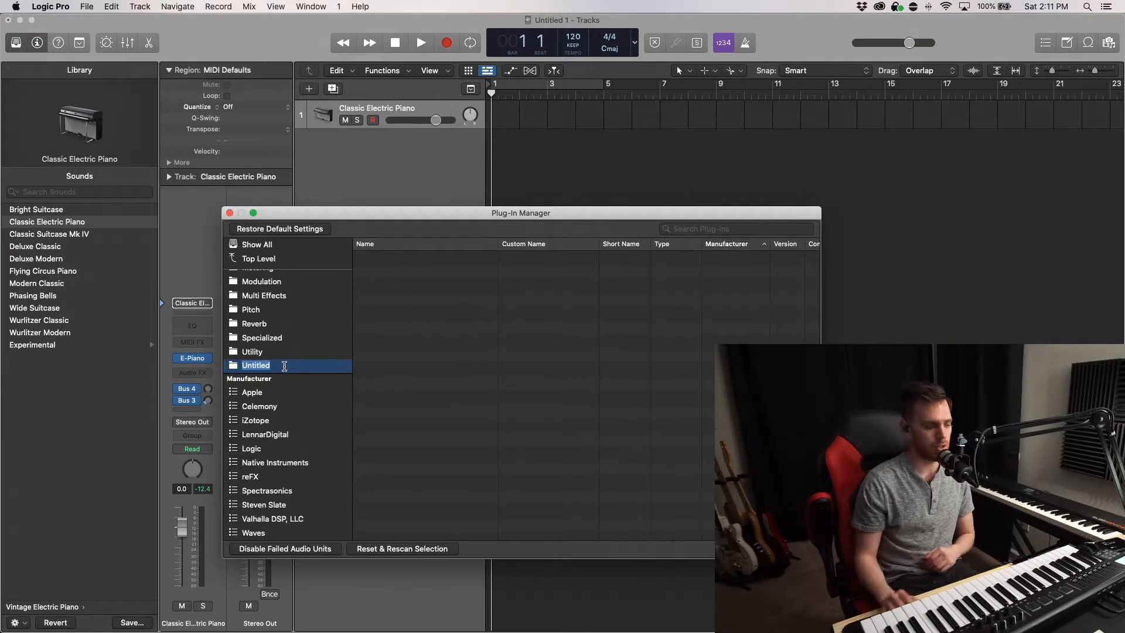
type("FAVORITE!")
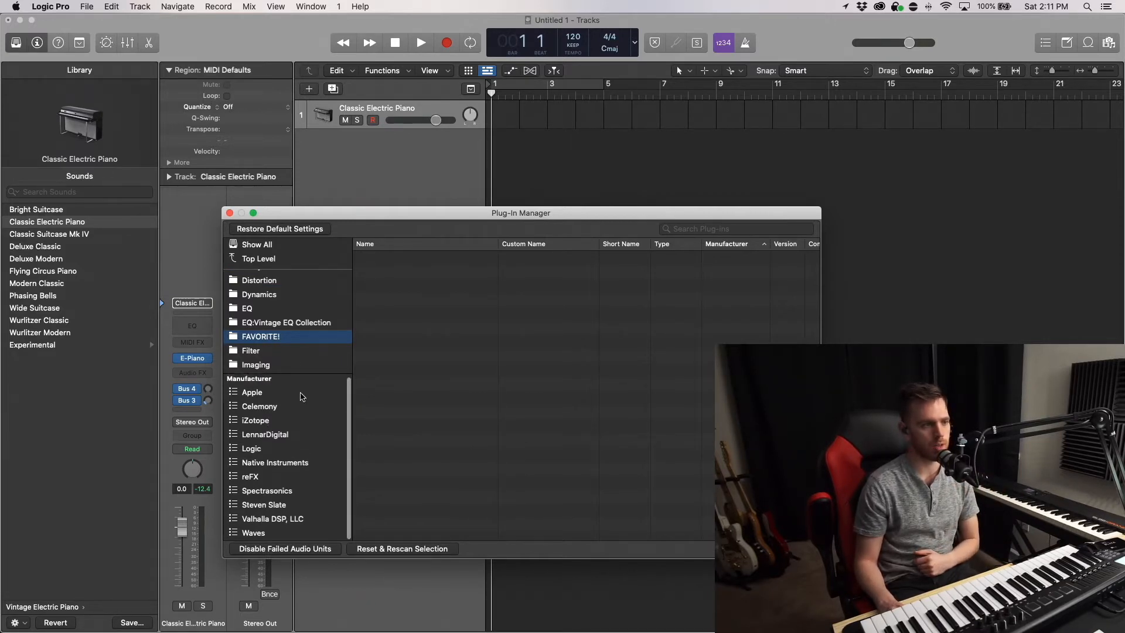
mouse_move(263, 474)
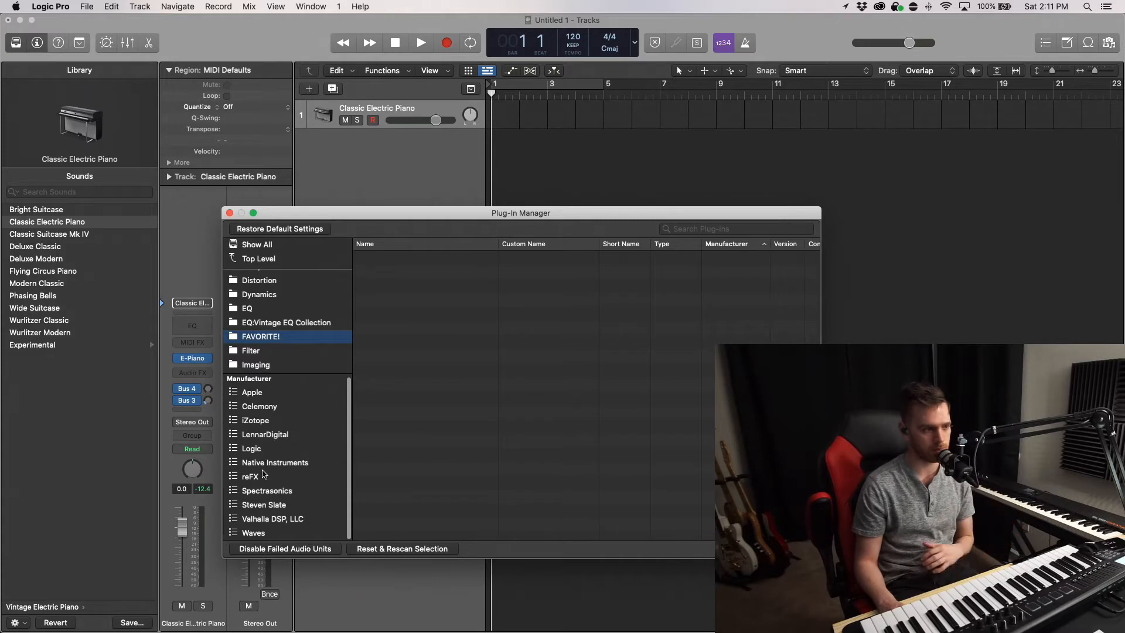
Step: Browse the Native Instruments and Waves plug-in lists for favorites to collect
left_click(274, 461)
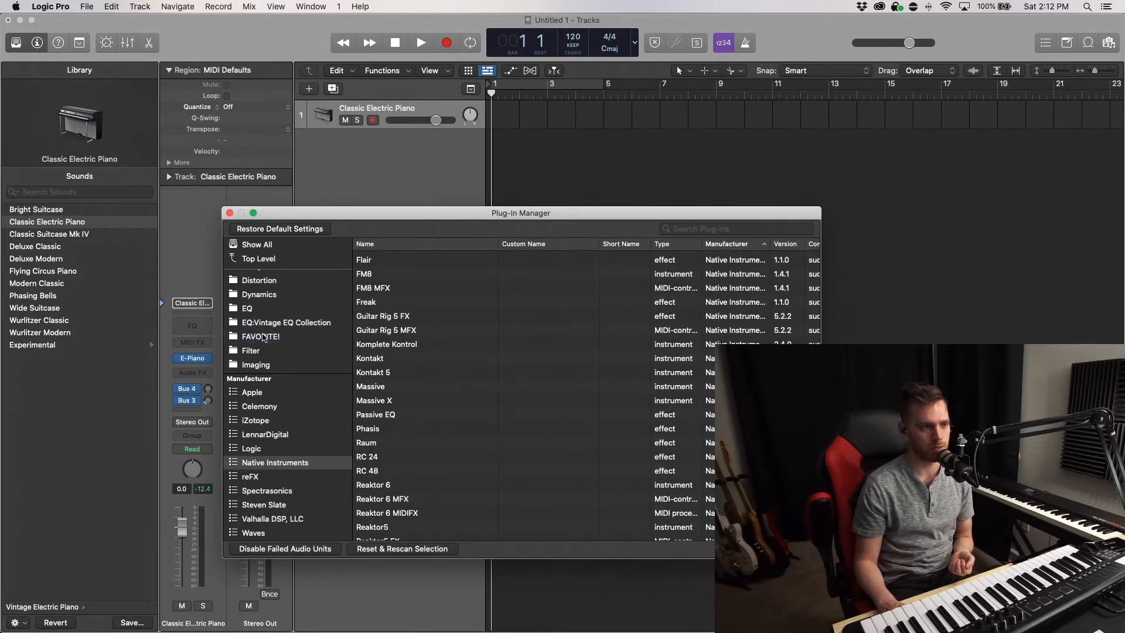
scroll("down", 3)
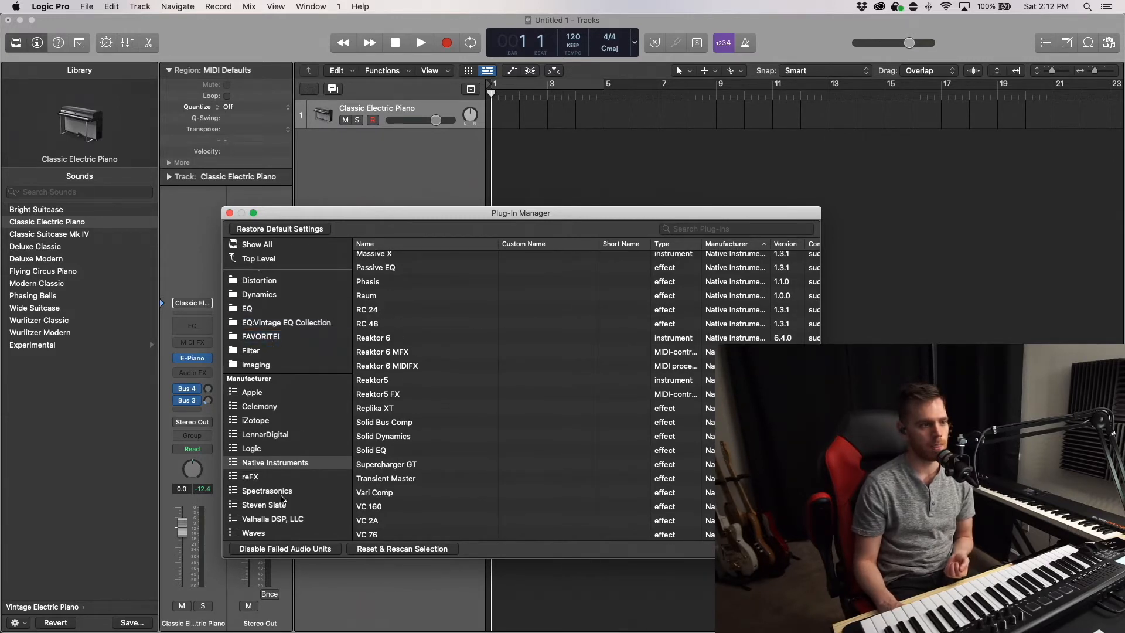
left_click(253, 532)
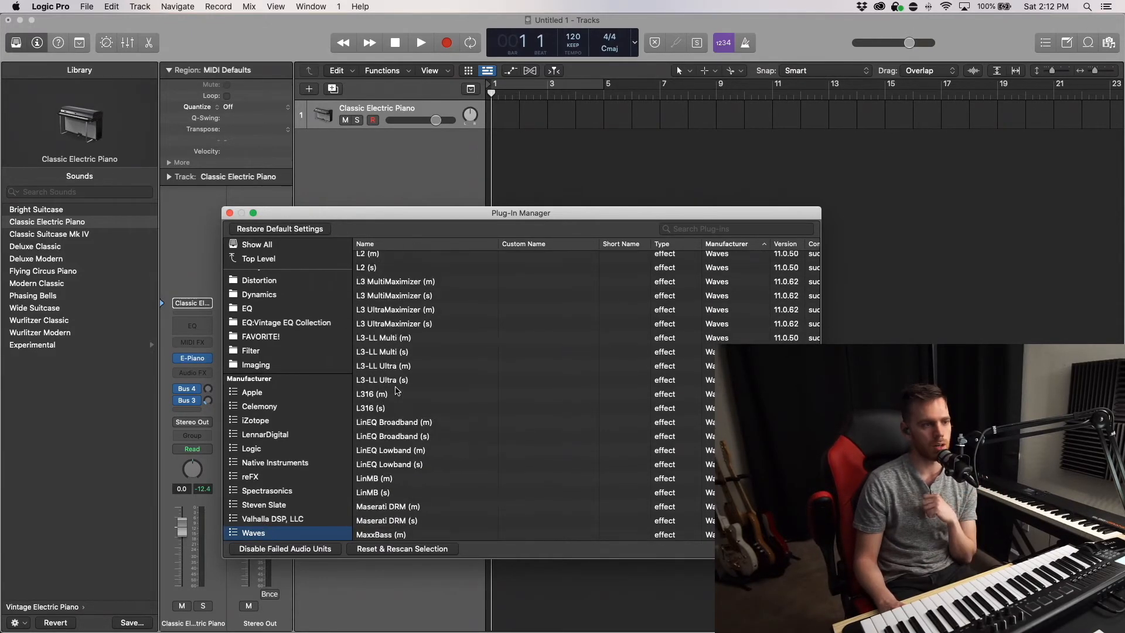
scroll("down", 3)
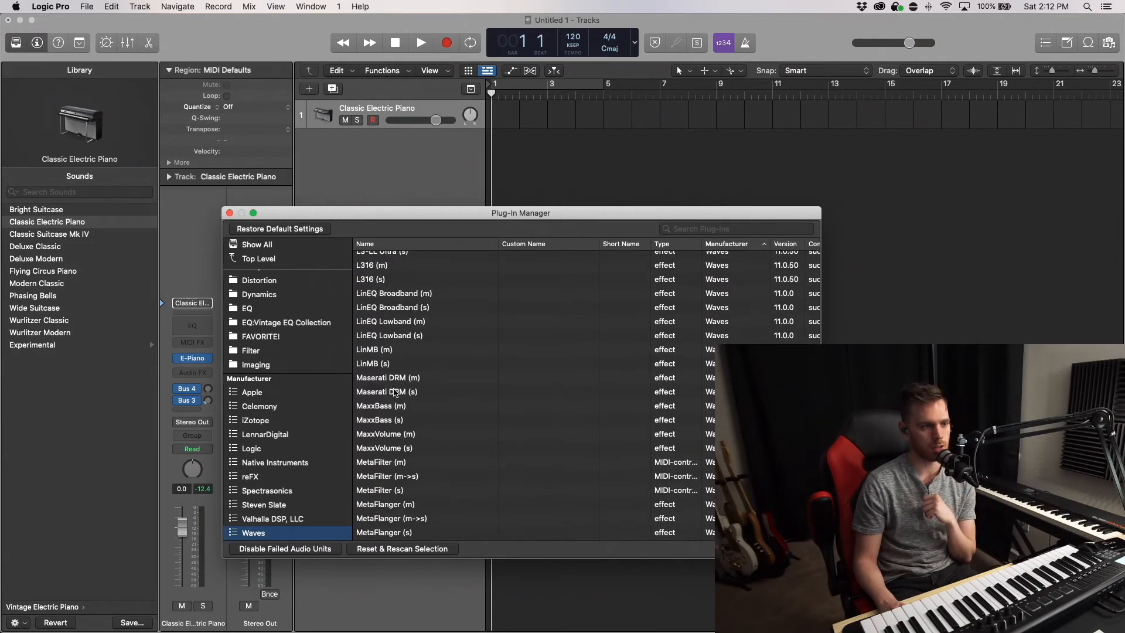
scroll("down", 3)
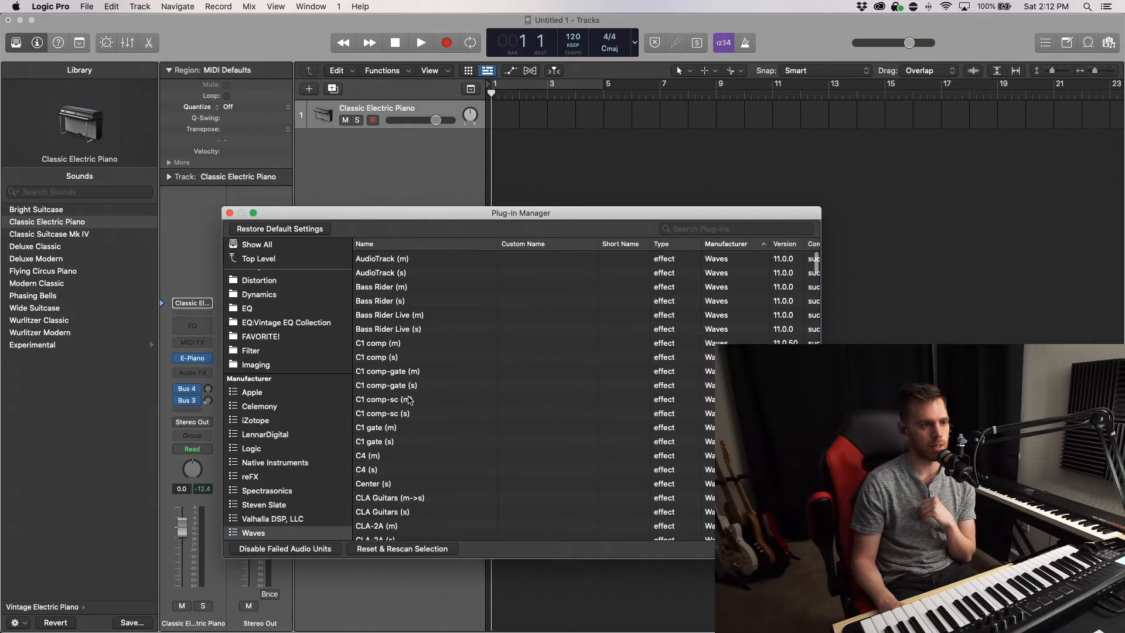
scroll("down", 3)
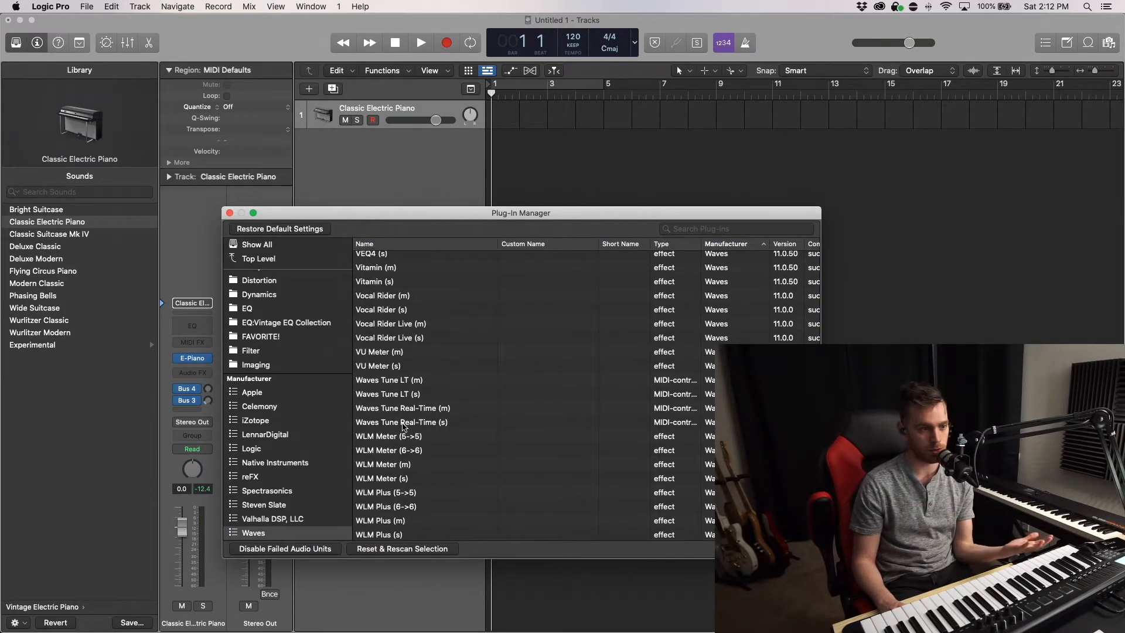
Step: Add Waves Tune Real-Time to FAVORITE!, review the category's contents and finish with Done
left_click(260, 336)
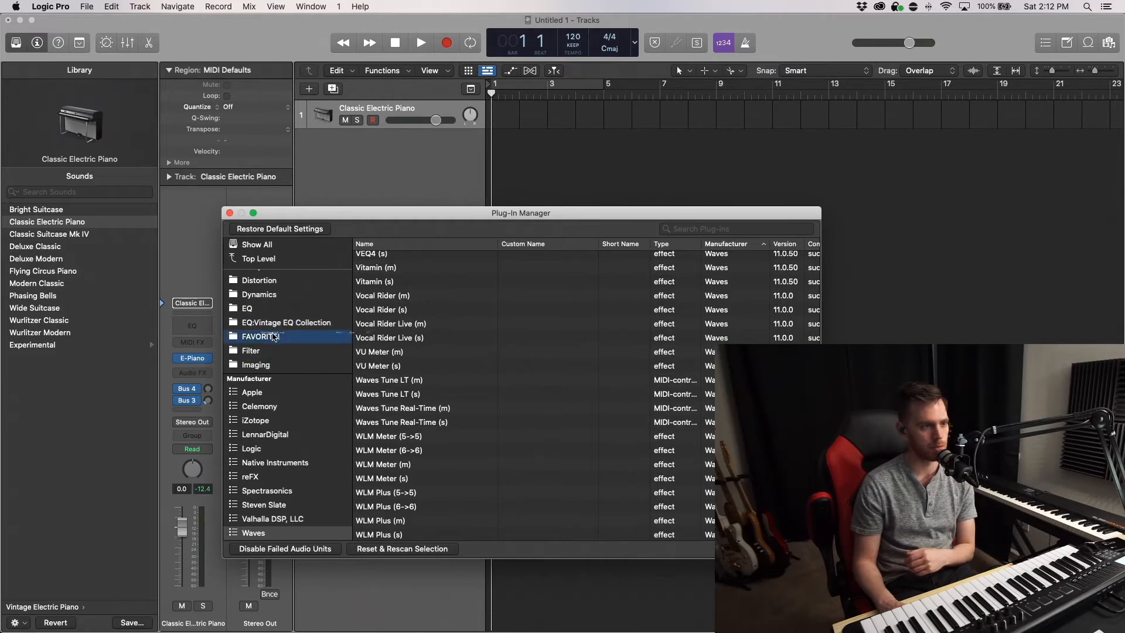
left_click(261, 336)
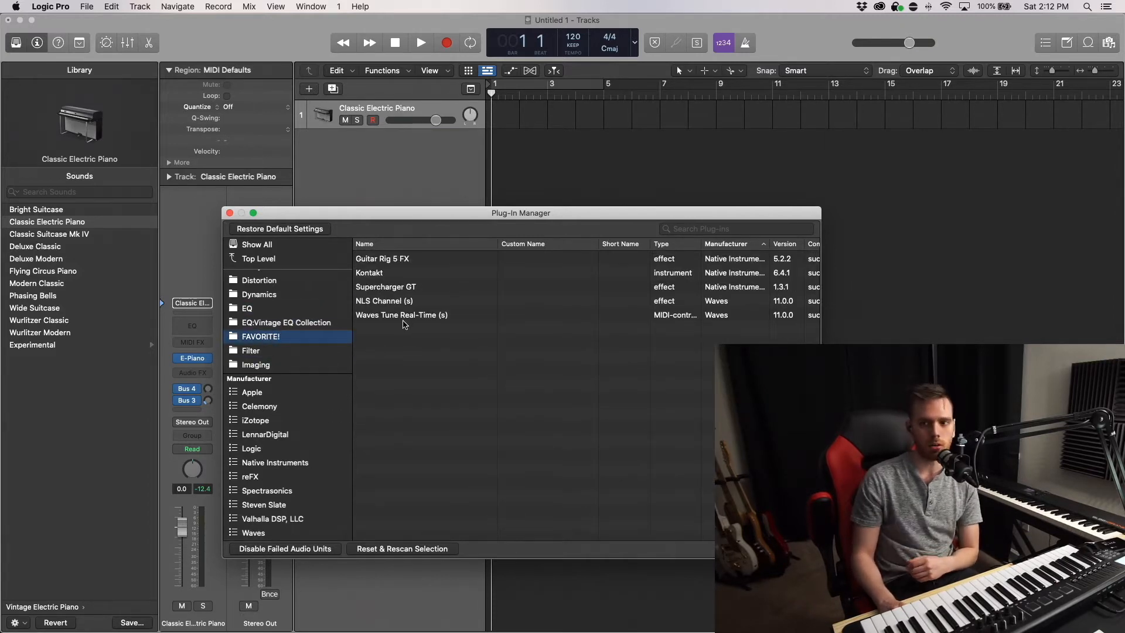
left_click_drag(520, 212, 480, 238)
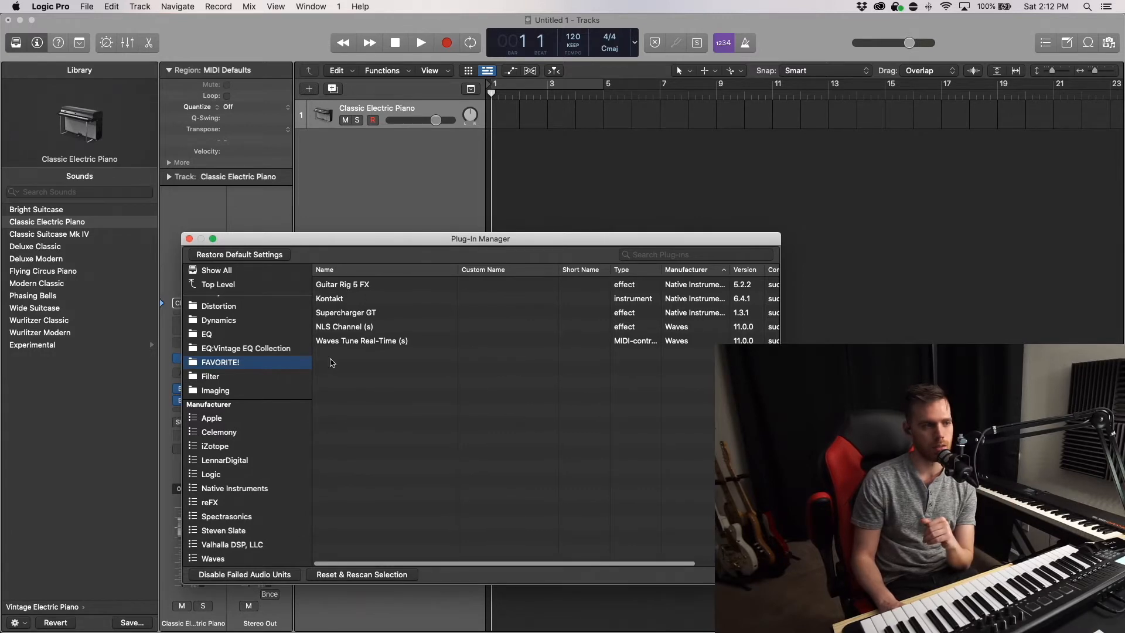
left_click(190, 238)
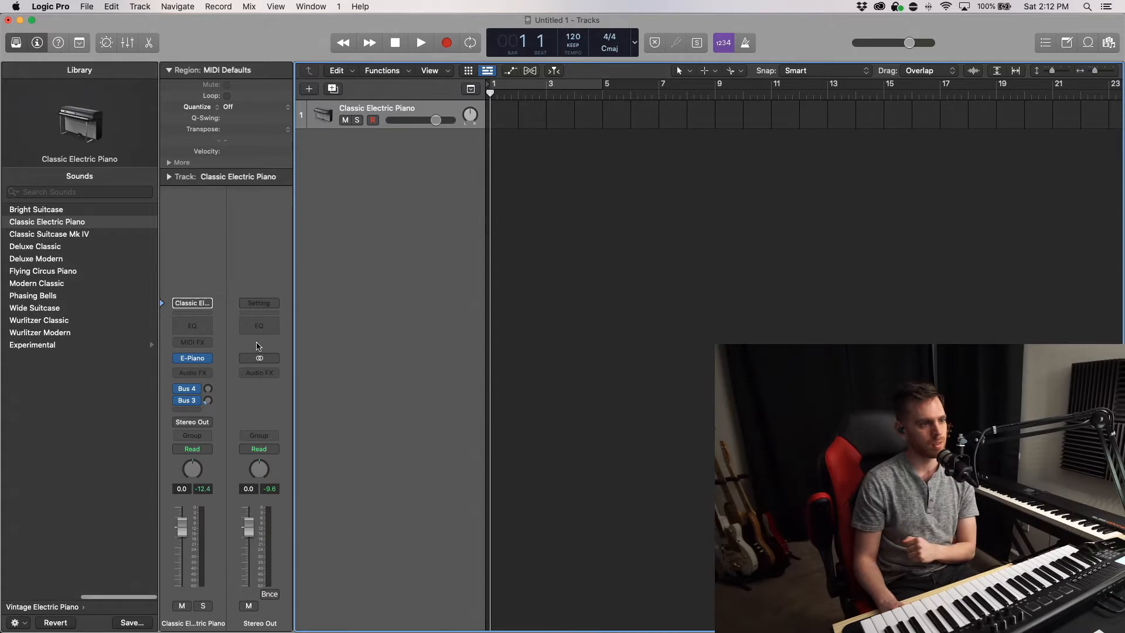
left_click(191, 372)
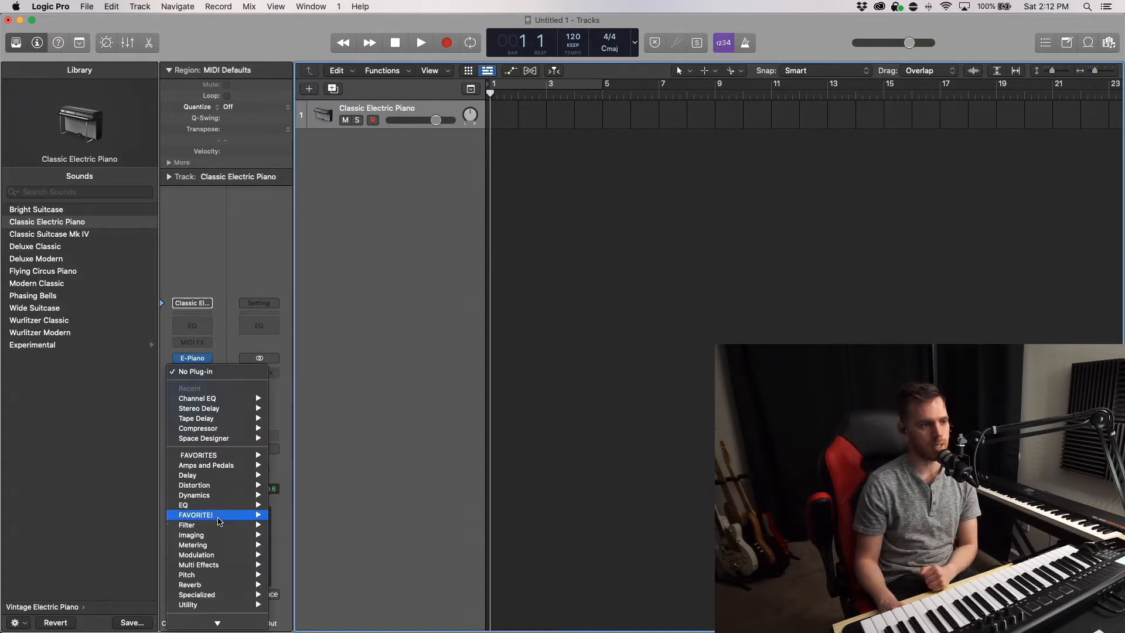
mouse_move(212, 516)
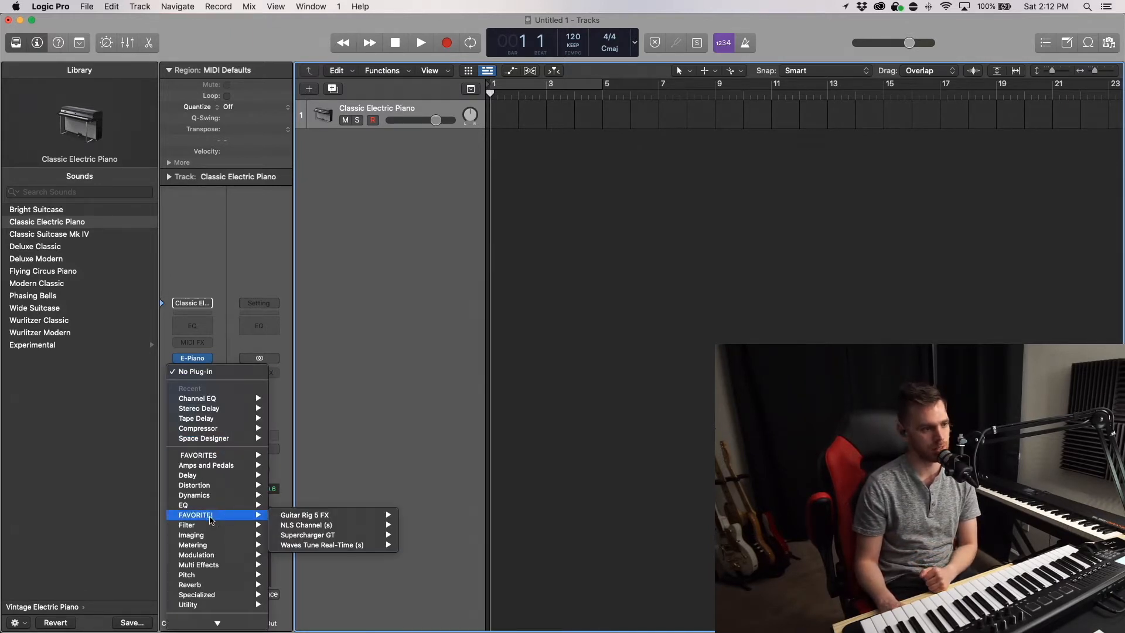
mouse_move(321, 545)
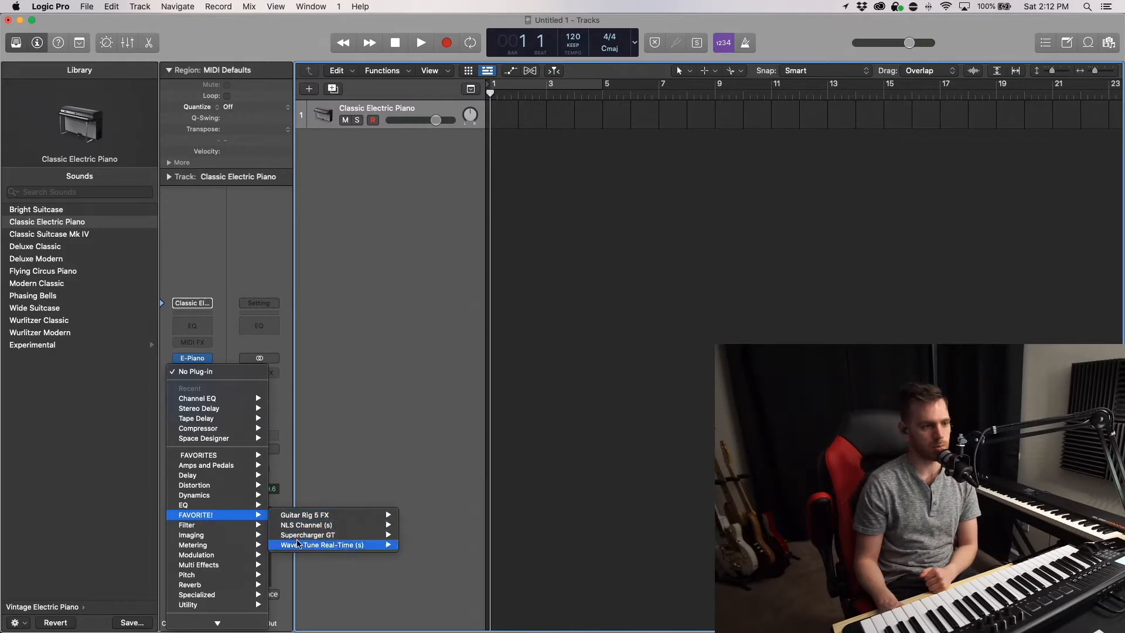
mouse_move(307, 525)
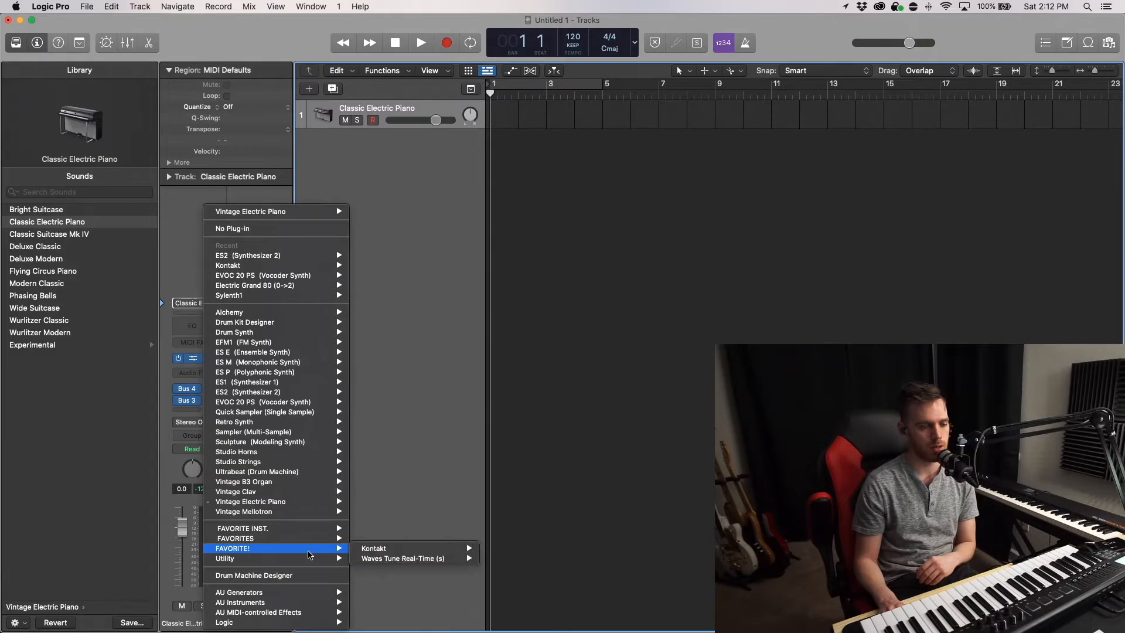
mouse_move(373, 549)
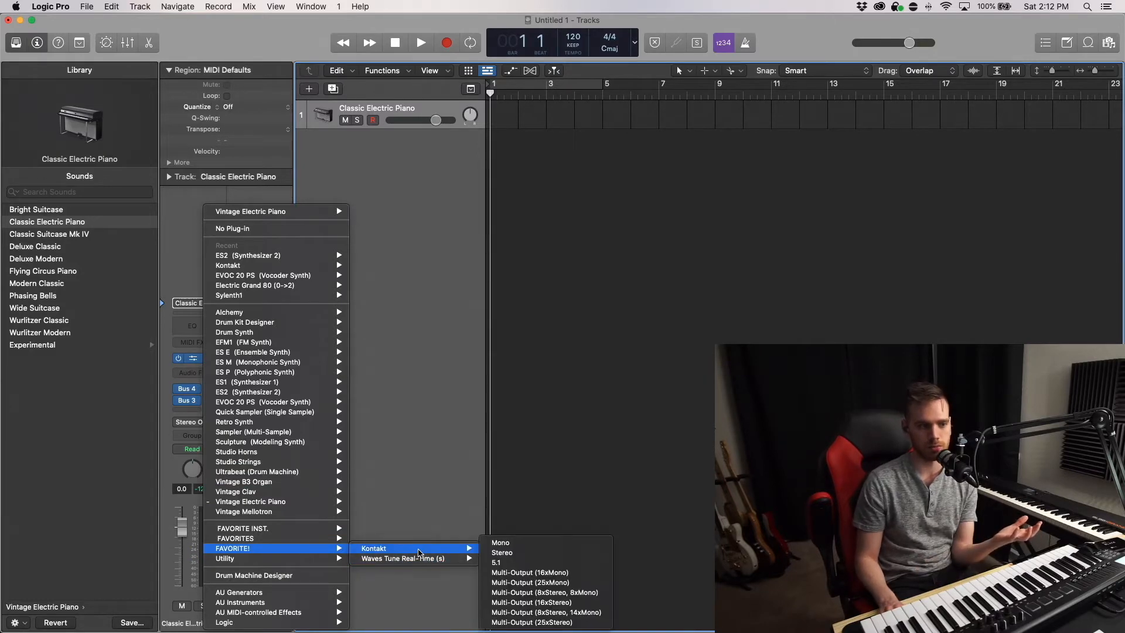
left_click(501, 552)
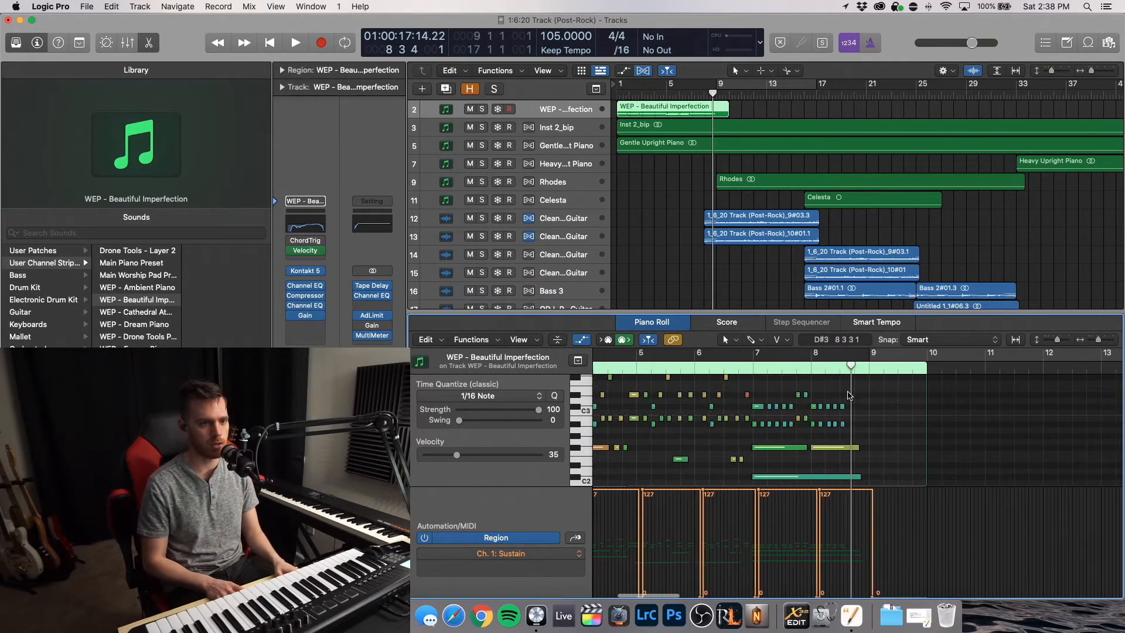
Step: Bring up the Post-Rock project and head to the Key Commands window
left_click(296, 42)
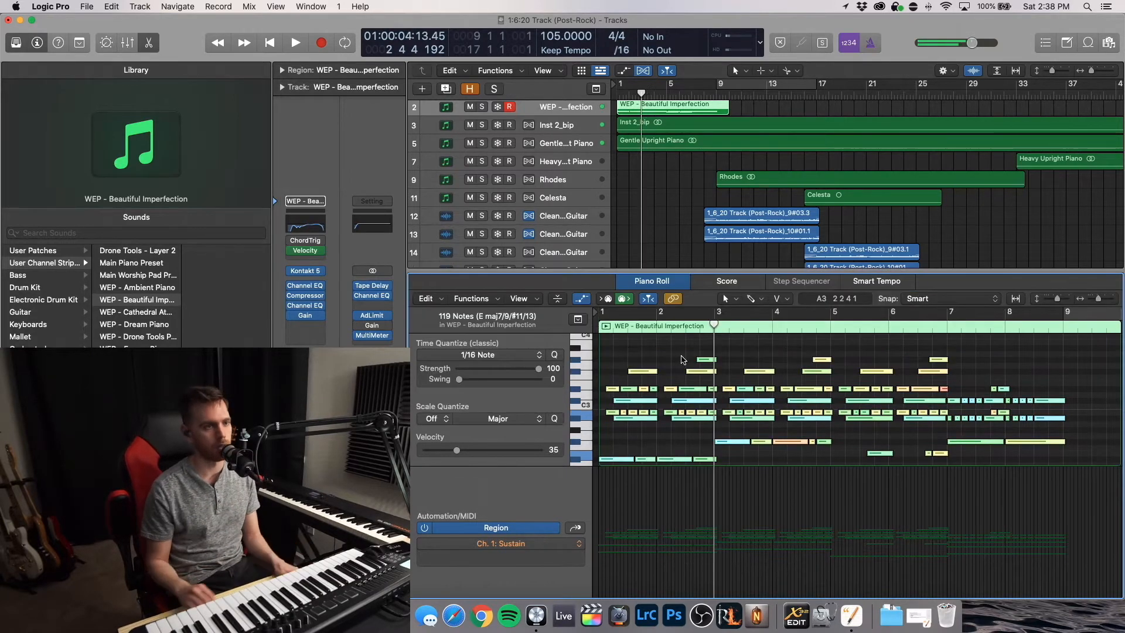
left_click(49, 7)
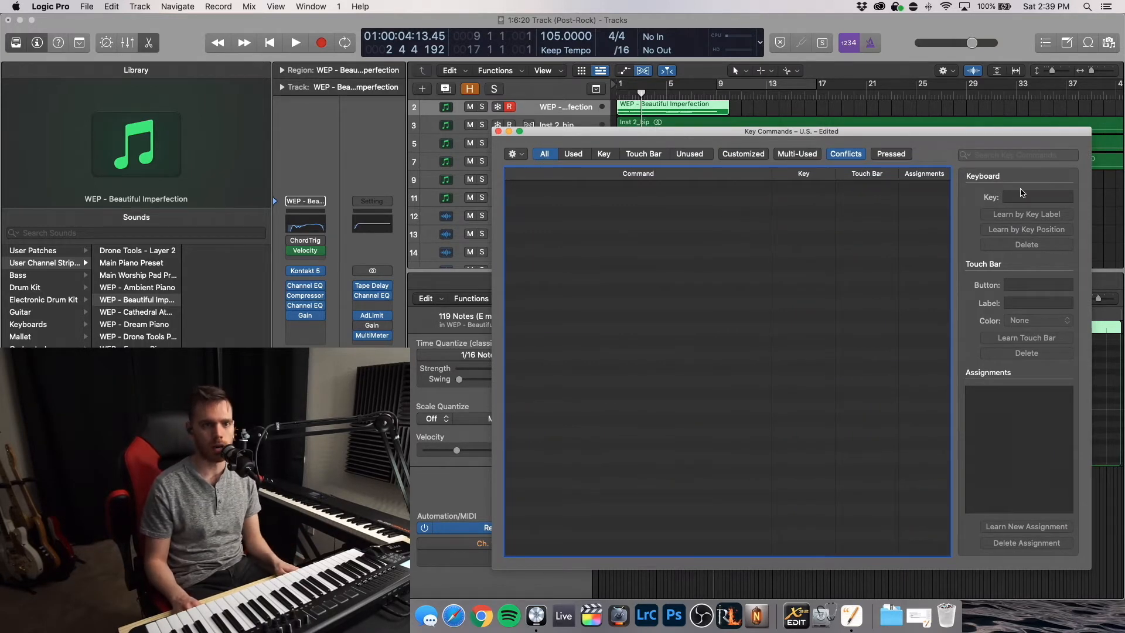
Step: Search the key commands for 'marker' and select the Create Marker command
left_click(543, 153)
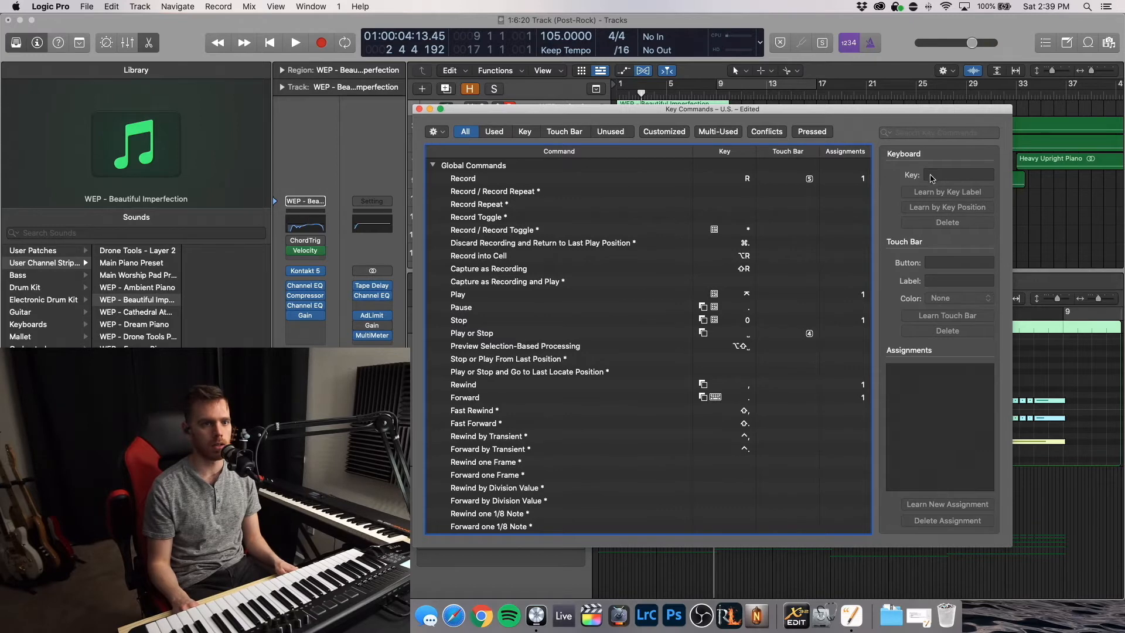
left_click(478, 203)
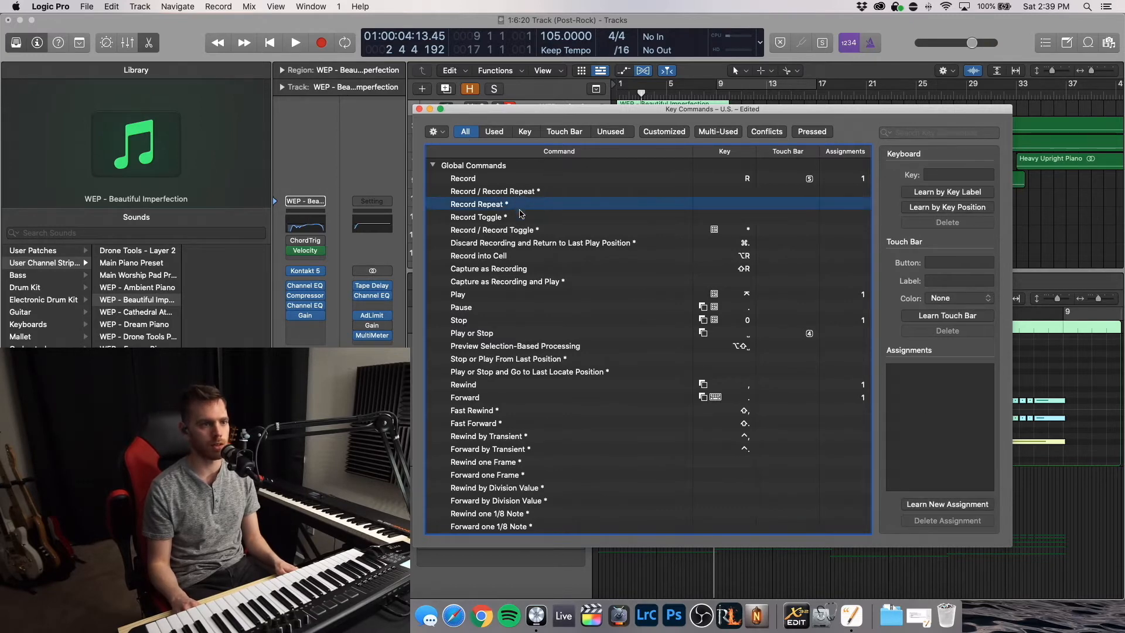
scroll("down", 3)
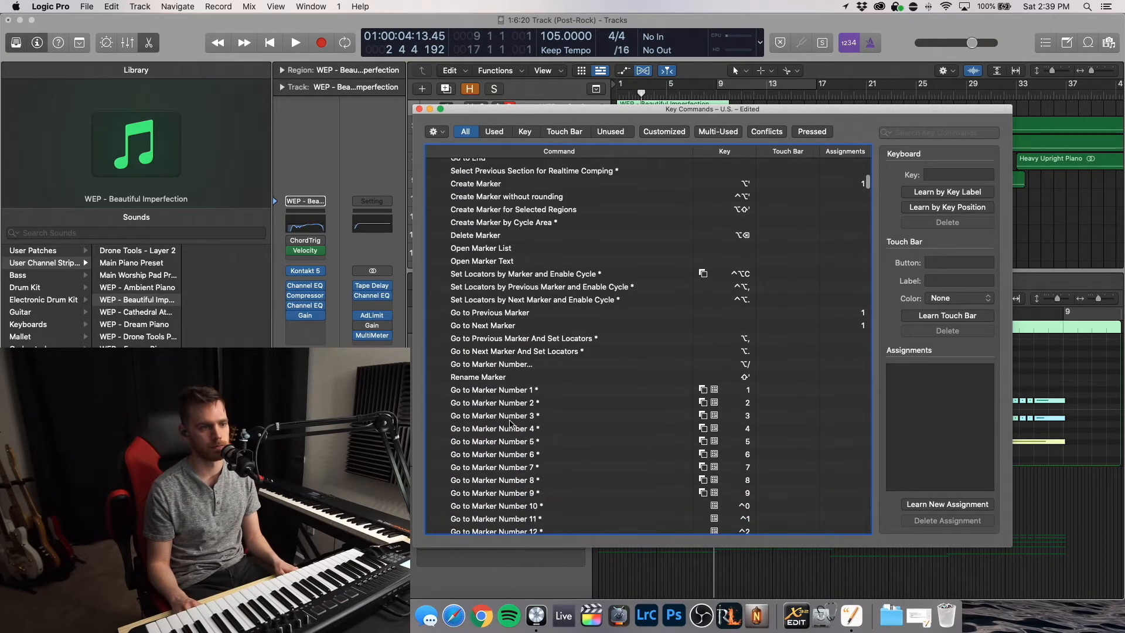
left_click(939, 132)
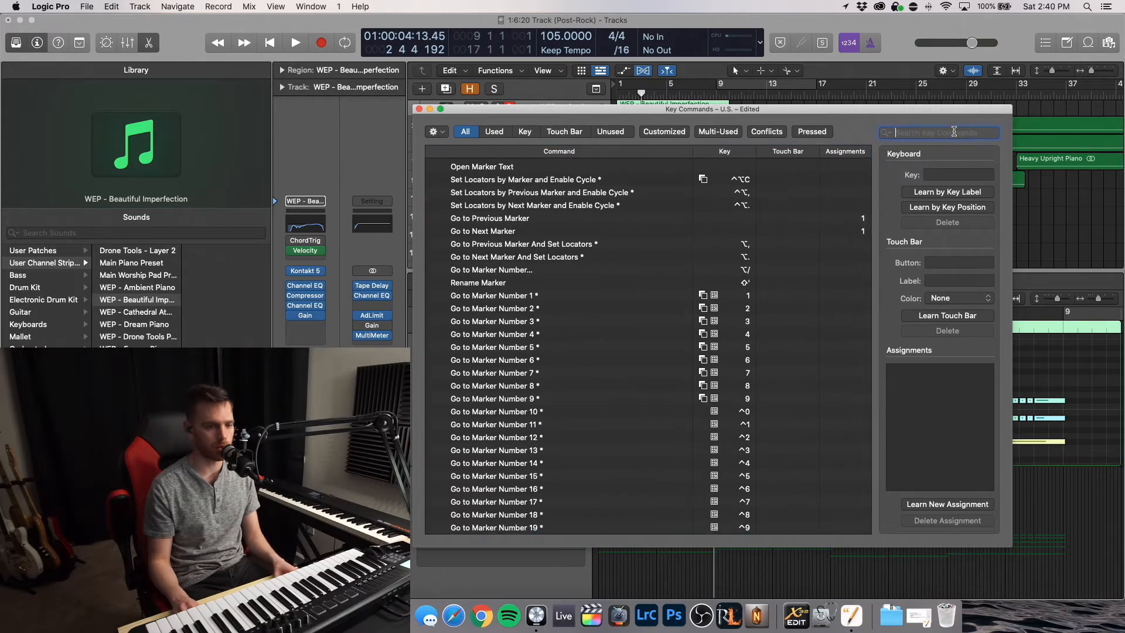
type("marker")
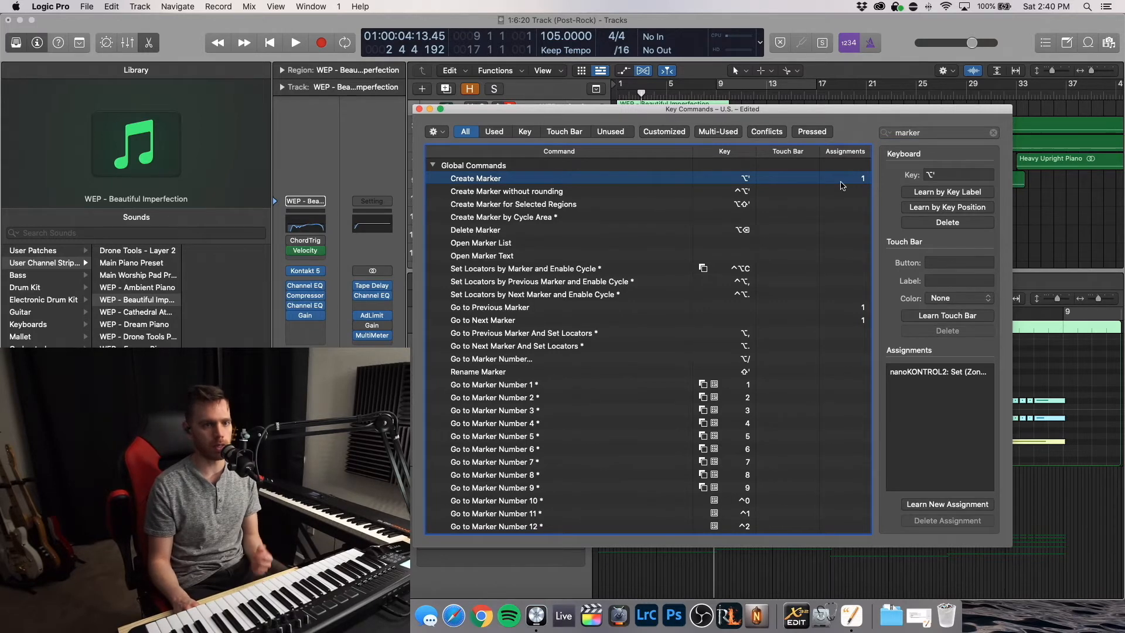
left_click(947, 191)
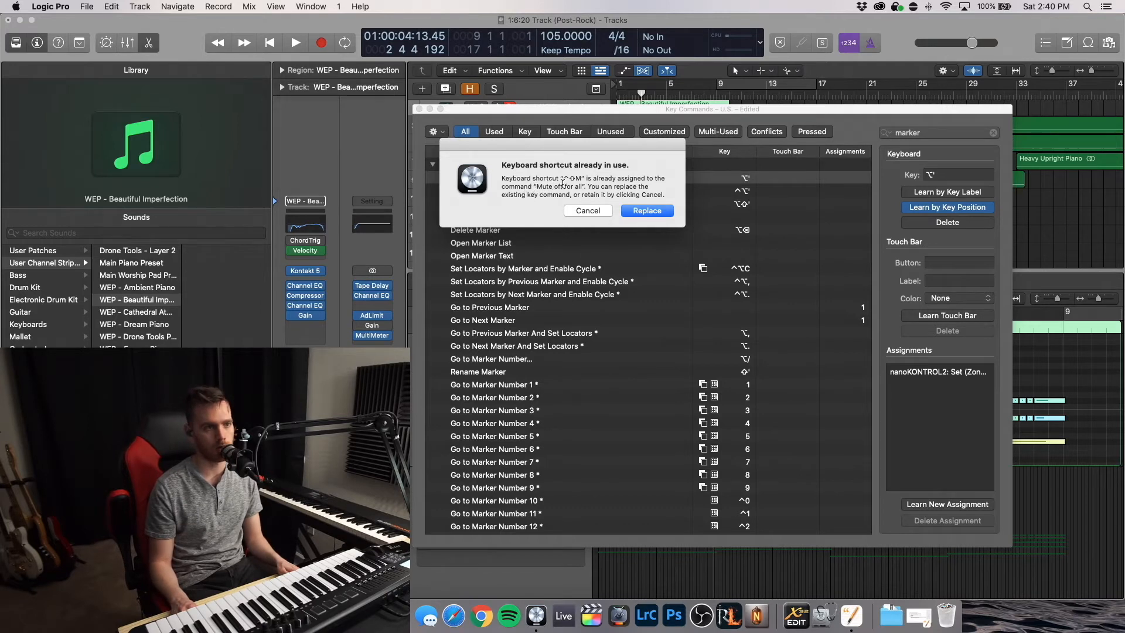
Step: Assign the new shortcut to Create Marker, overriding Set Nudge Value to Bar, and close the window
left_click(587, 210)
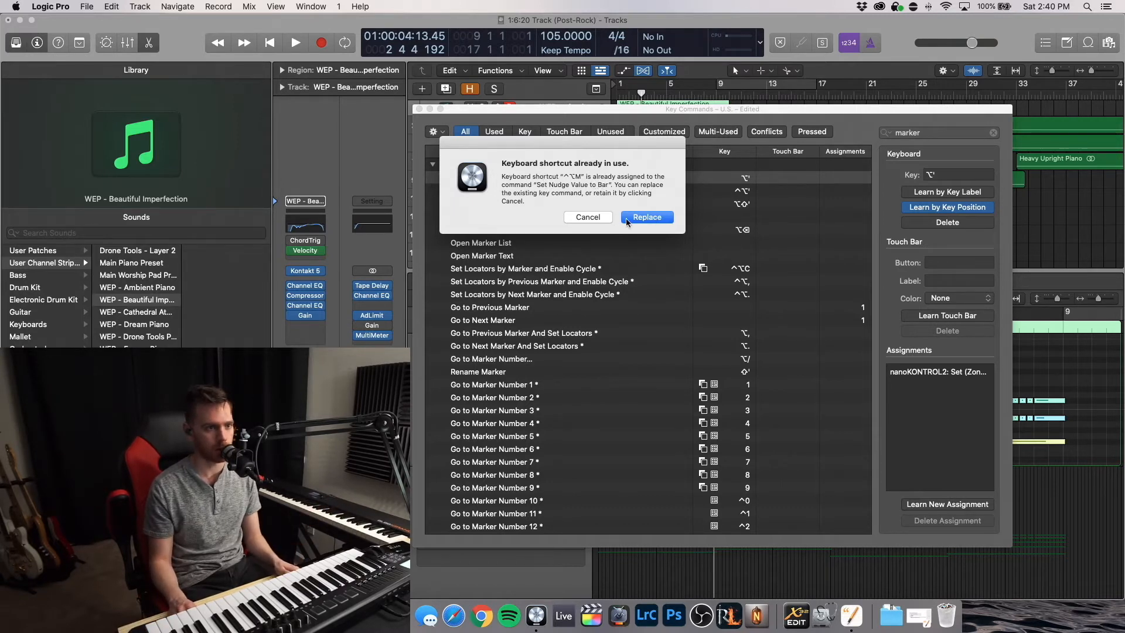
left_click(644, 218)
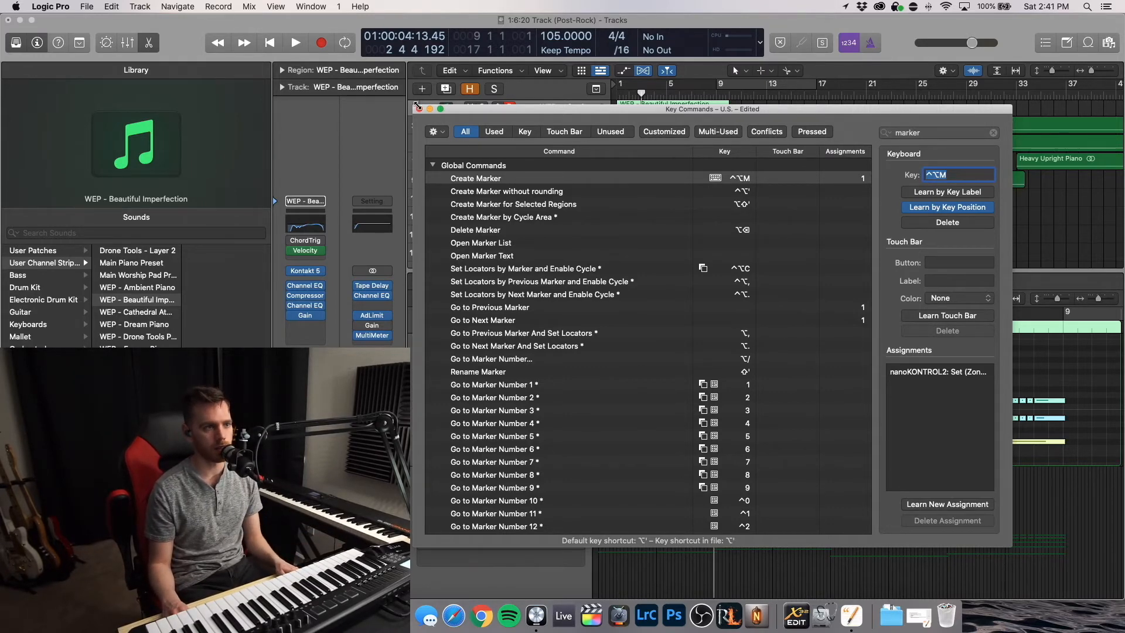
left_click(418, 108)
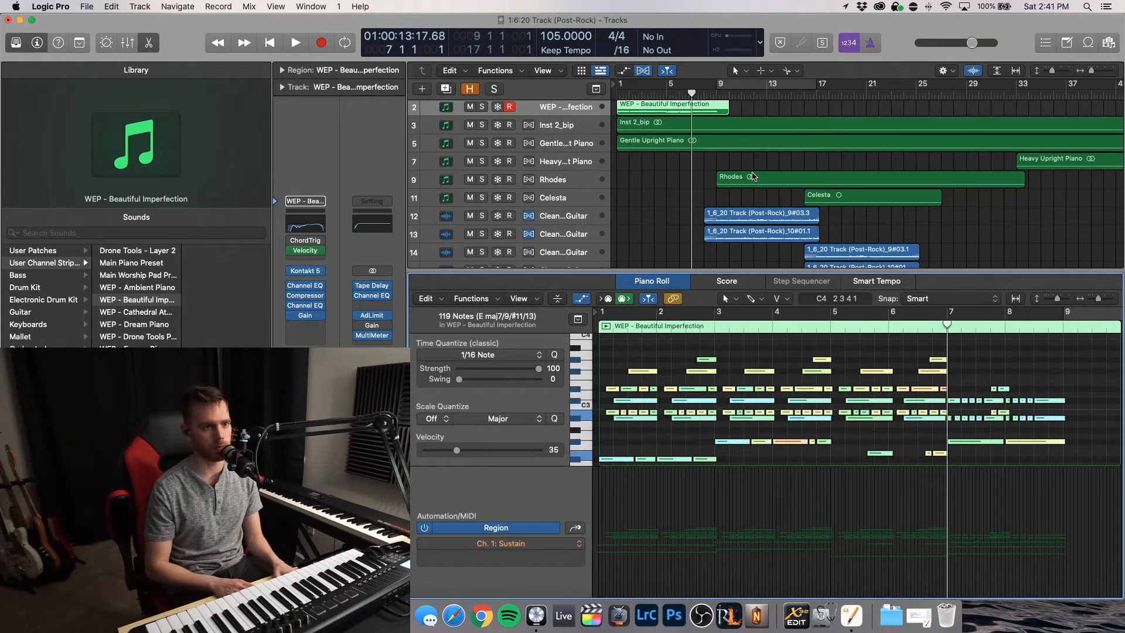
Step: Move the playhead along the song, including around bar 41, adding Marker 1 and Marker 2 there
left_click(295, 43)
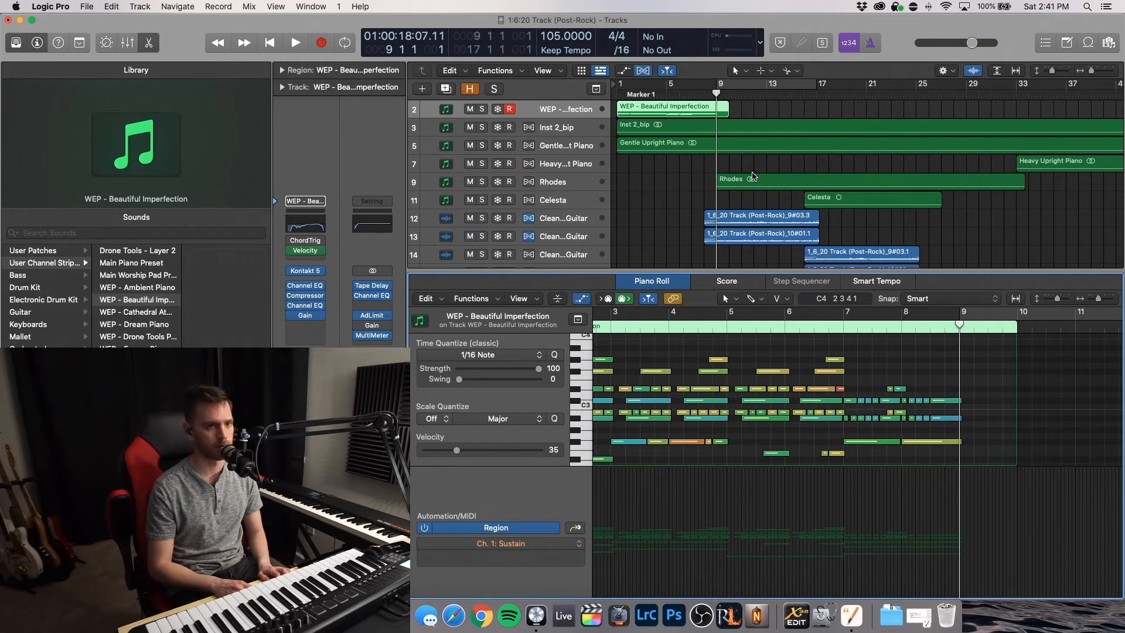
left_click(343, 42)
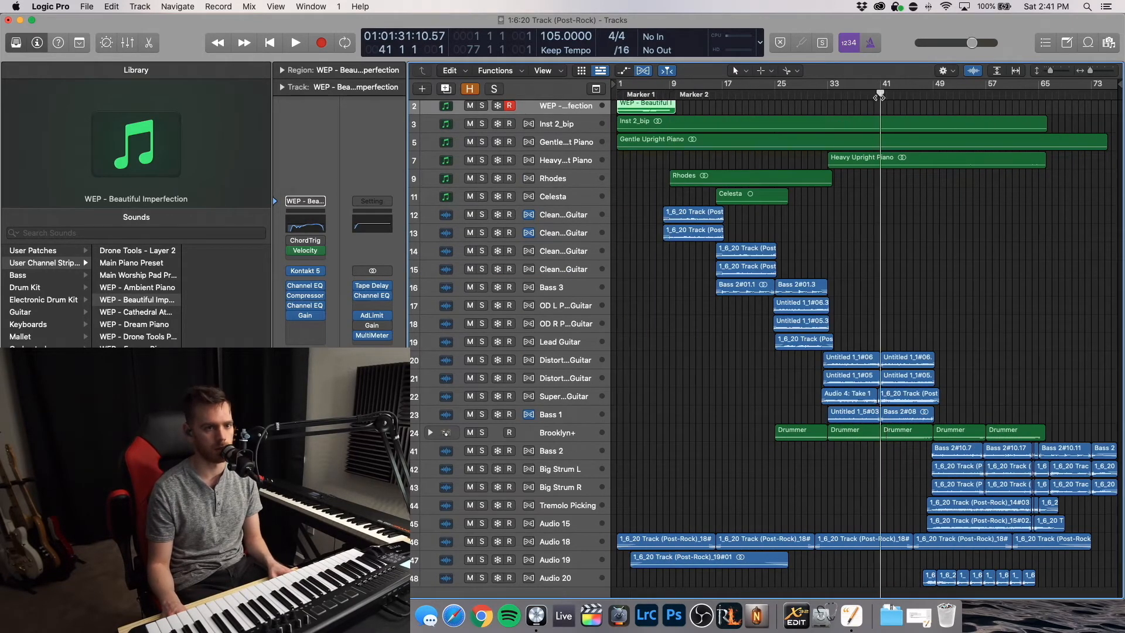
left_click(295, 42)
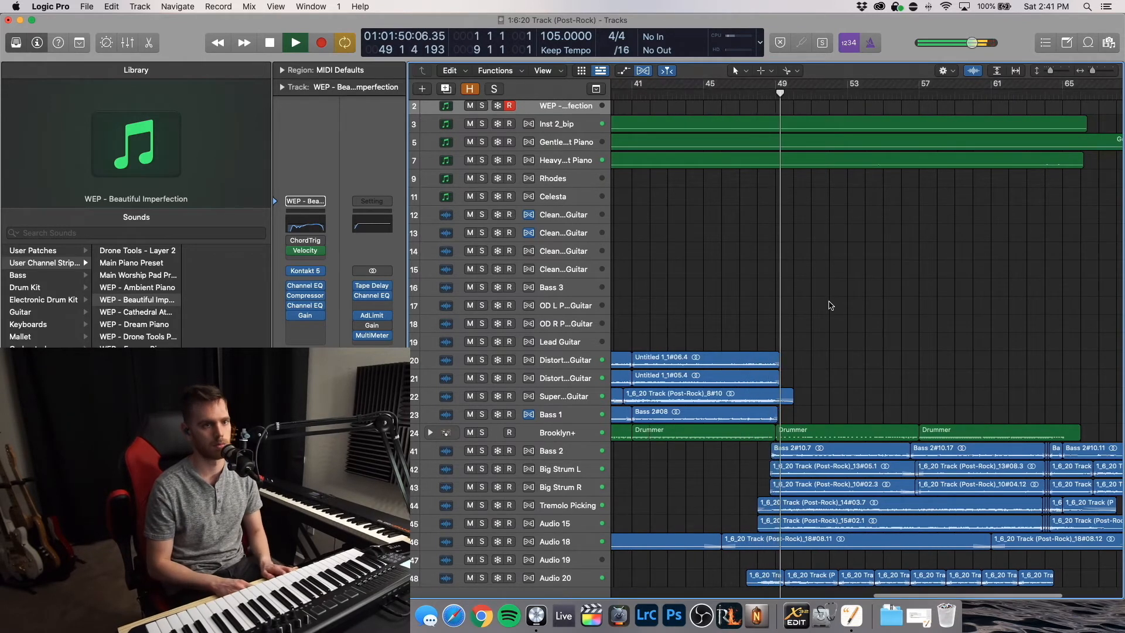
left_click(294, 42)
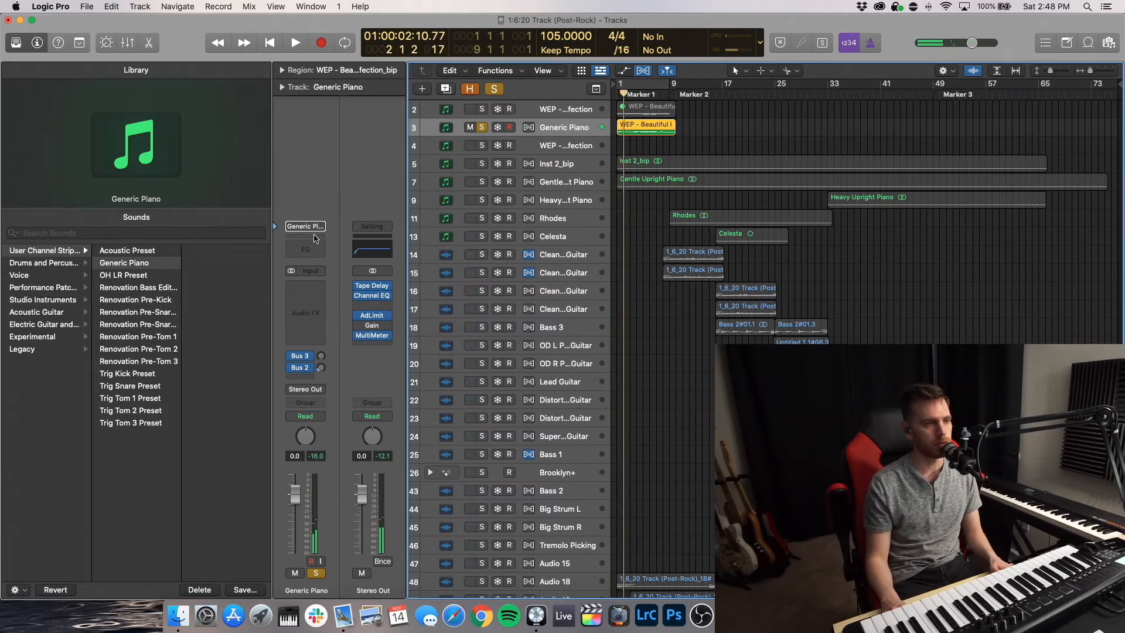
Step: Add a Stereo Delay to the Generic Piano strip and place it ahead of the ValhallaShimmer reverb
left_click(304, 295)
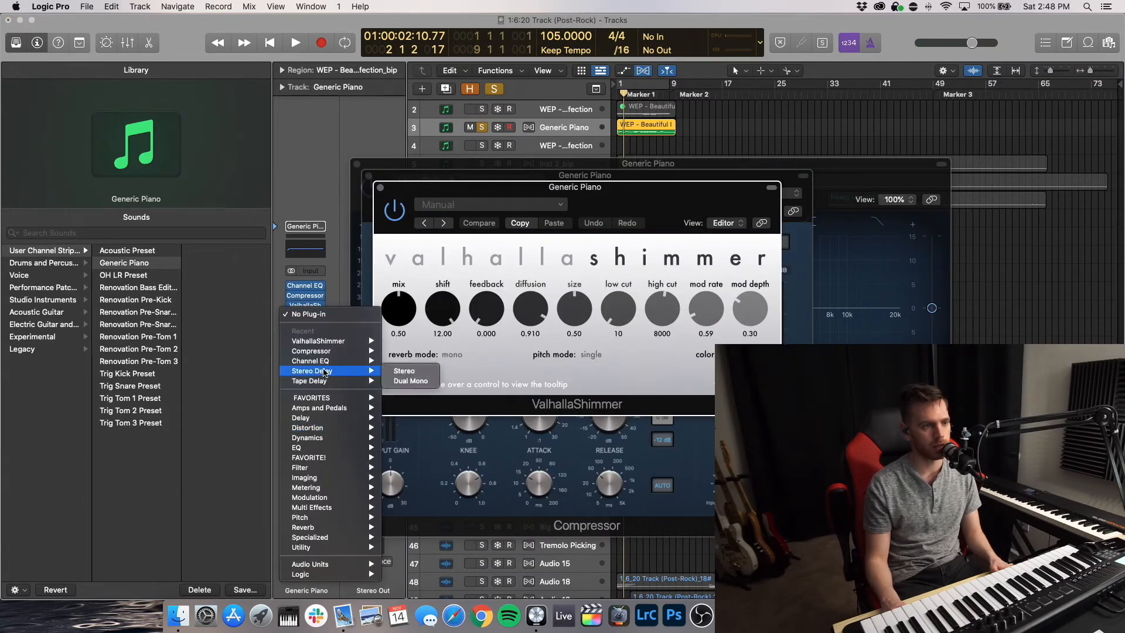
left_click(404, 375)
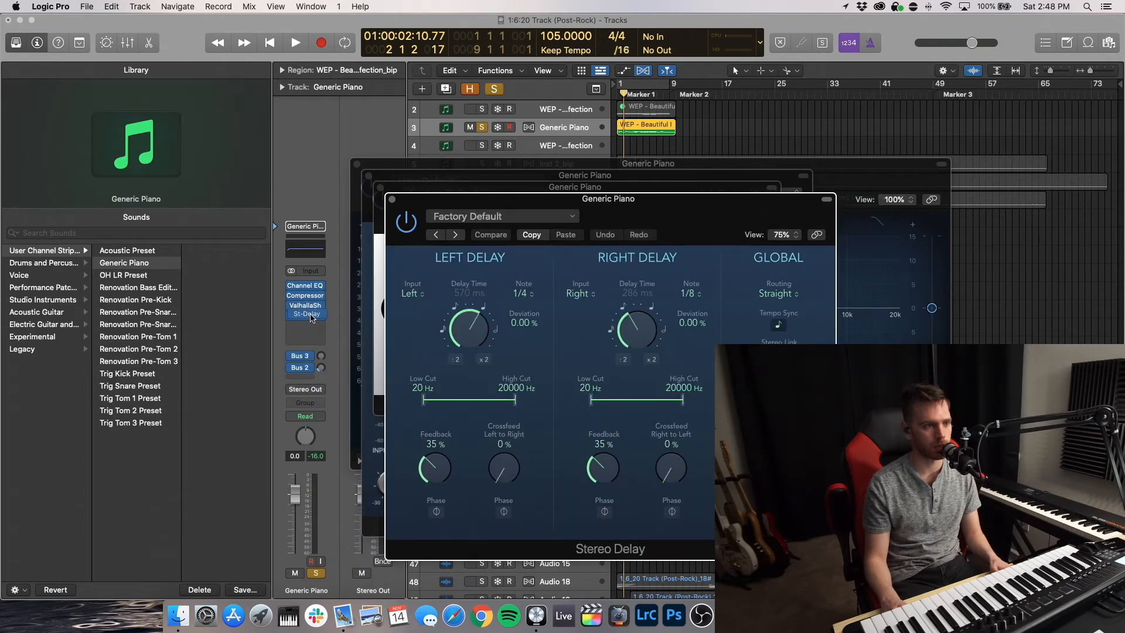
left_click(304, 316)
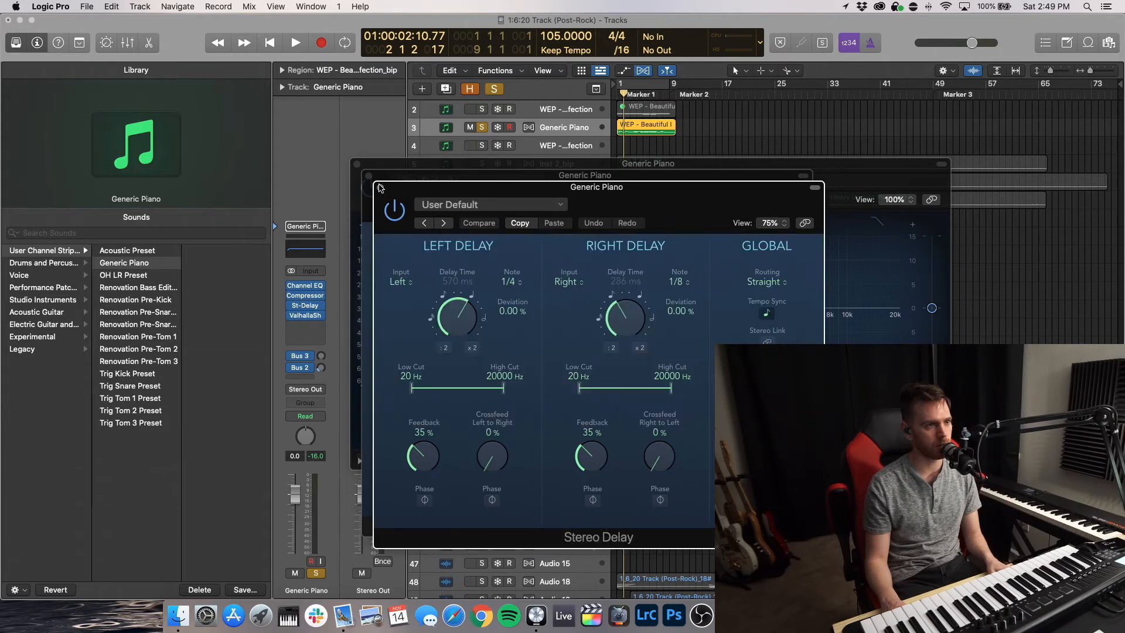
left_click(380, 187)
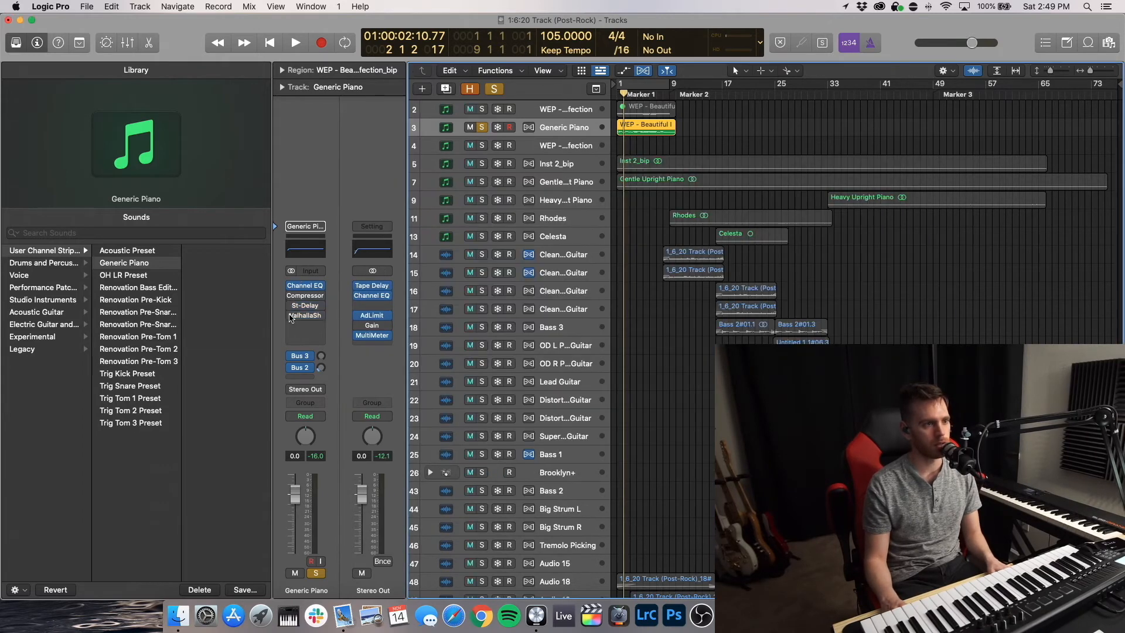
Step: Adjust the Generic Piano track's Channel EQ curve and close the EQ window
left_click(305, 285)
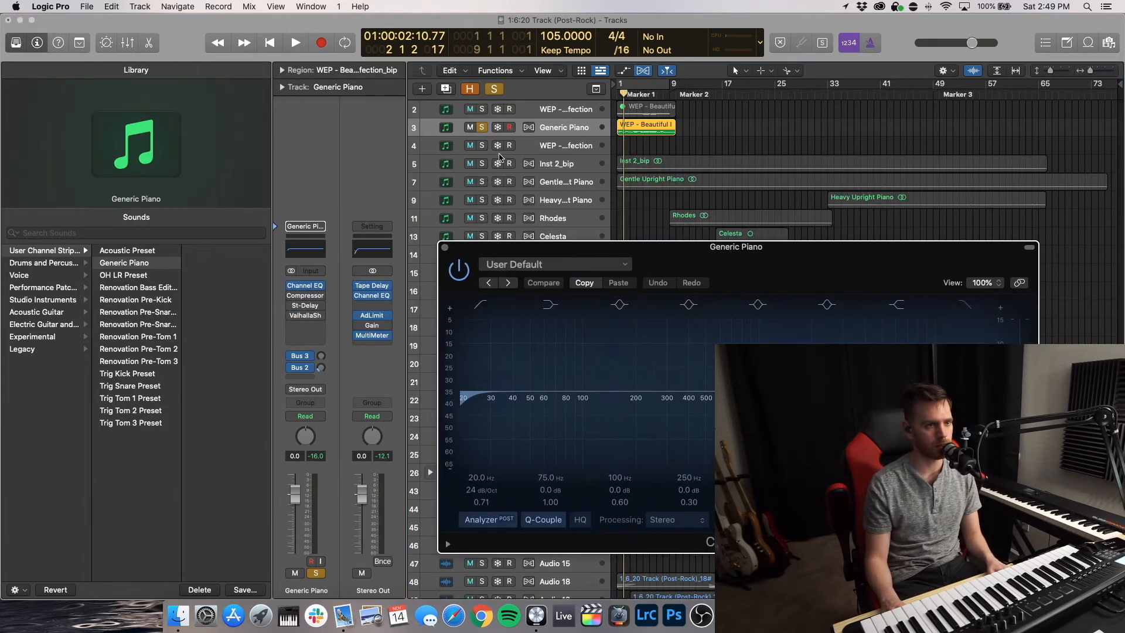
left_click(305, 304)
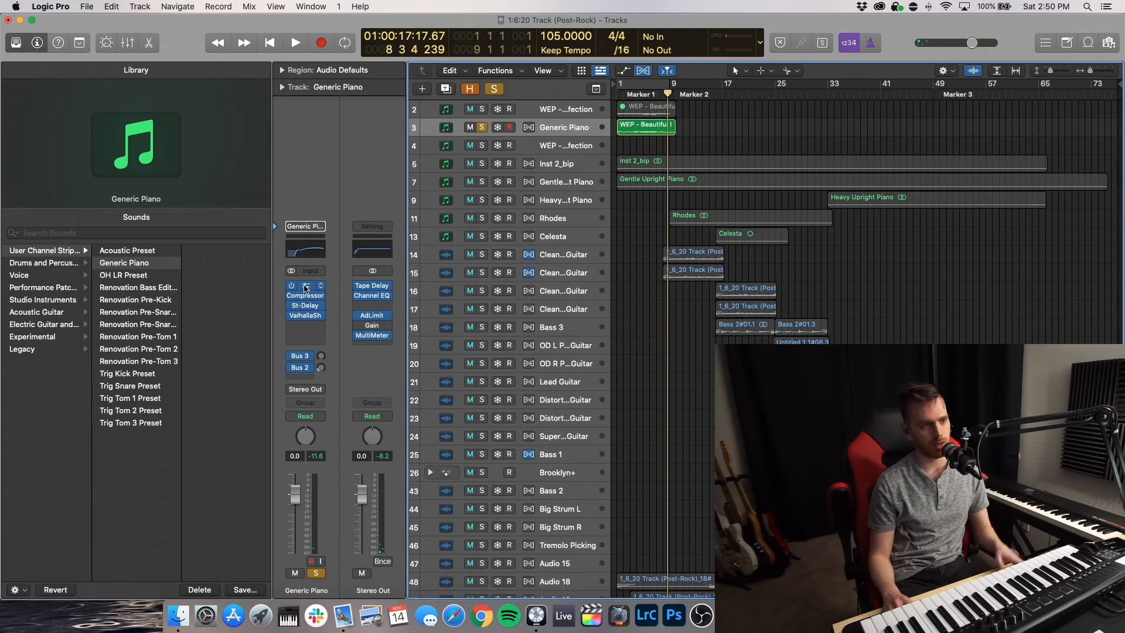
left_click(304, 226)
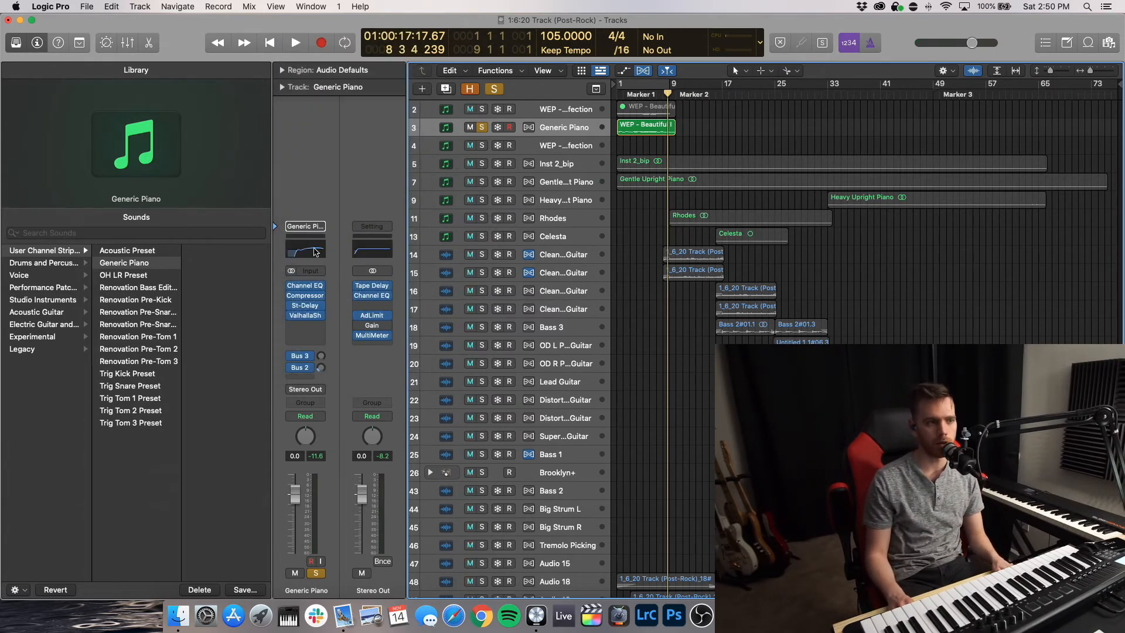
Step: Save the Generic Piano channel strip as a new setting named Generic Piano 2
left_click(305, 226)
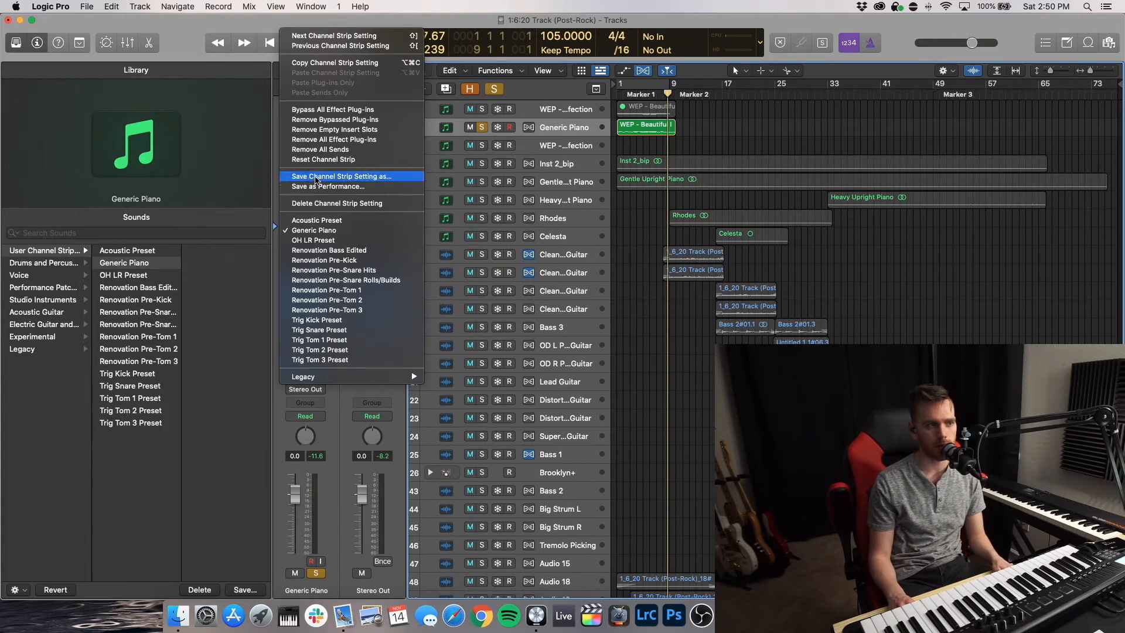
left_click(341, 175)
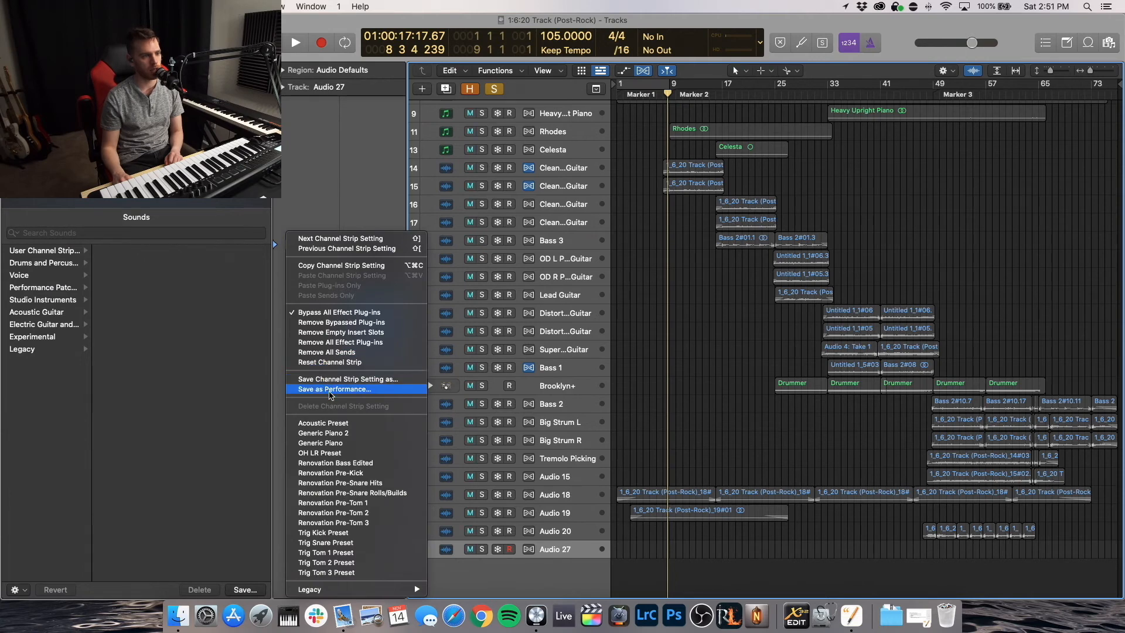
mouse_move(337, 432)
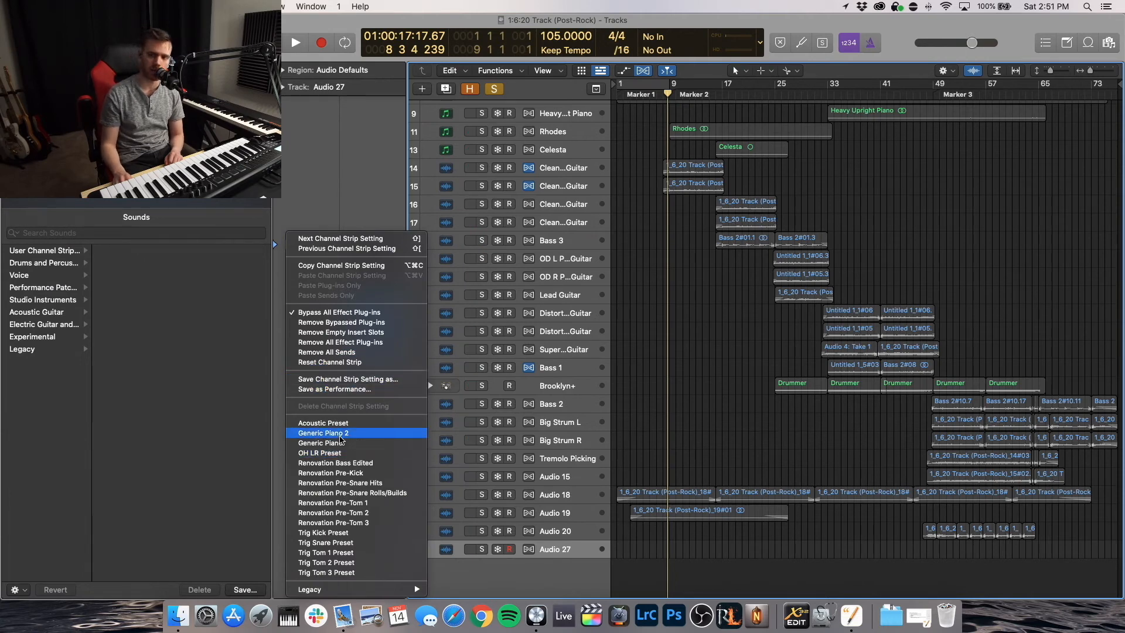
Step: Load the Generic Piano 2 setting onto the new track and bring up its Channel EQ
left_click(323, 432)
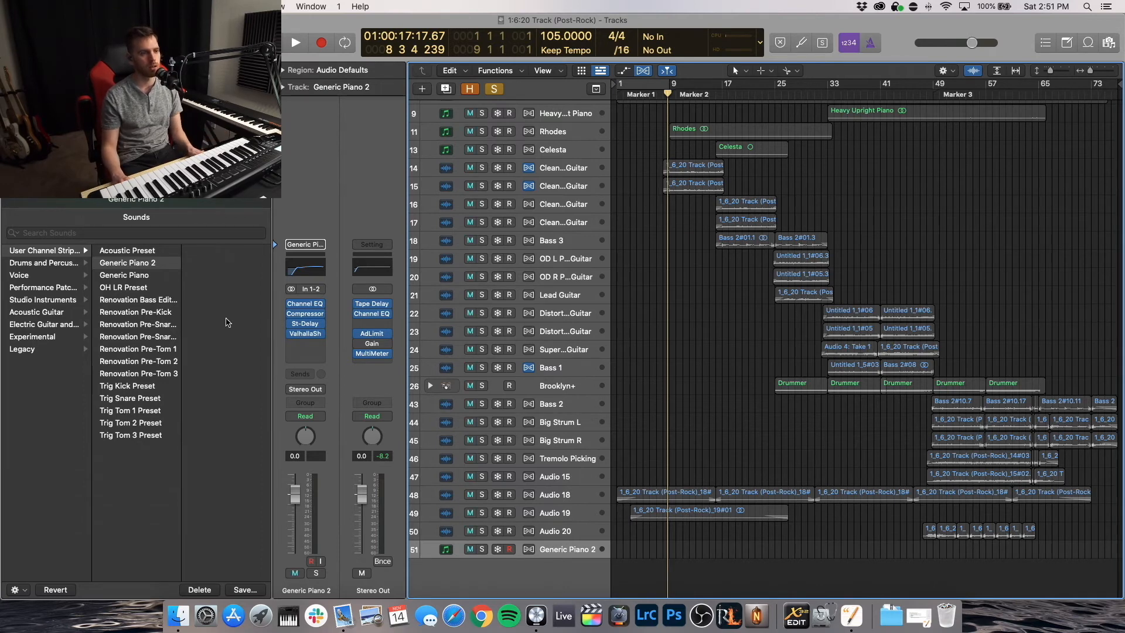
left_click(305, 303)
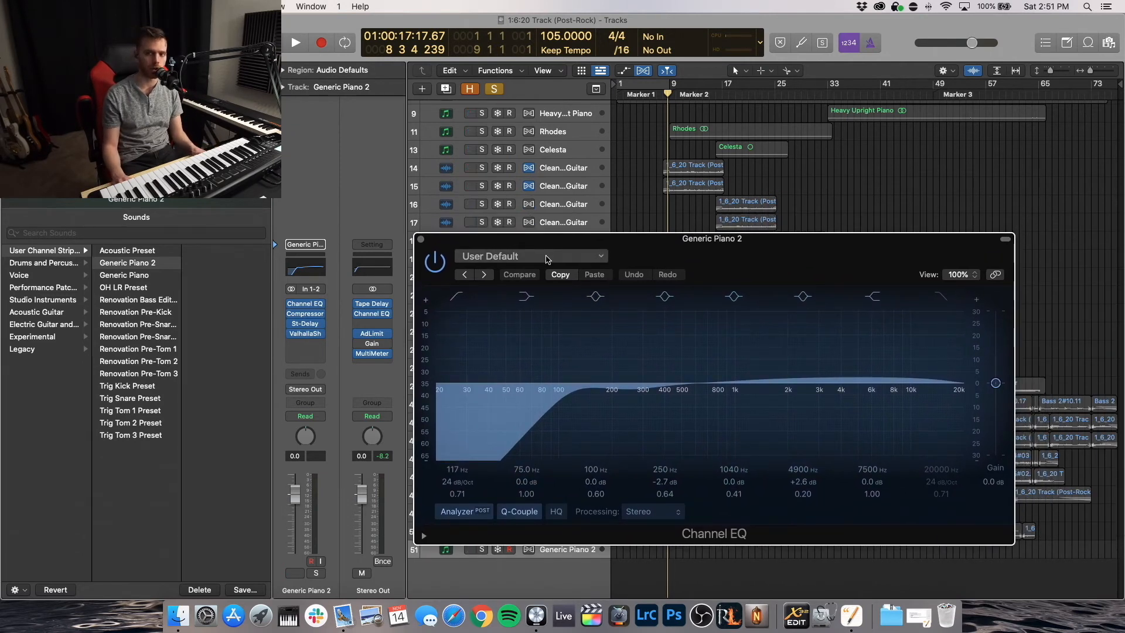
Step: Save the Channel EQ curve as a preset named 'Greg's Piano EQ'
left_click(531, 256)
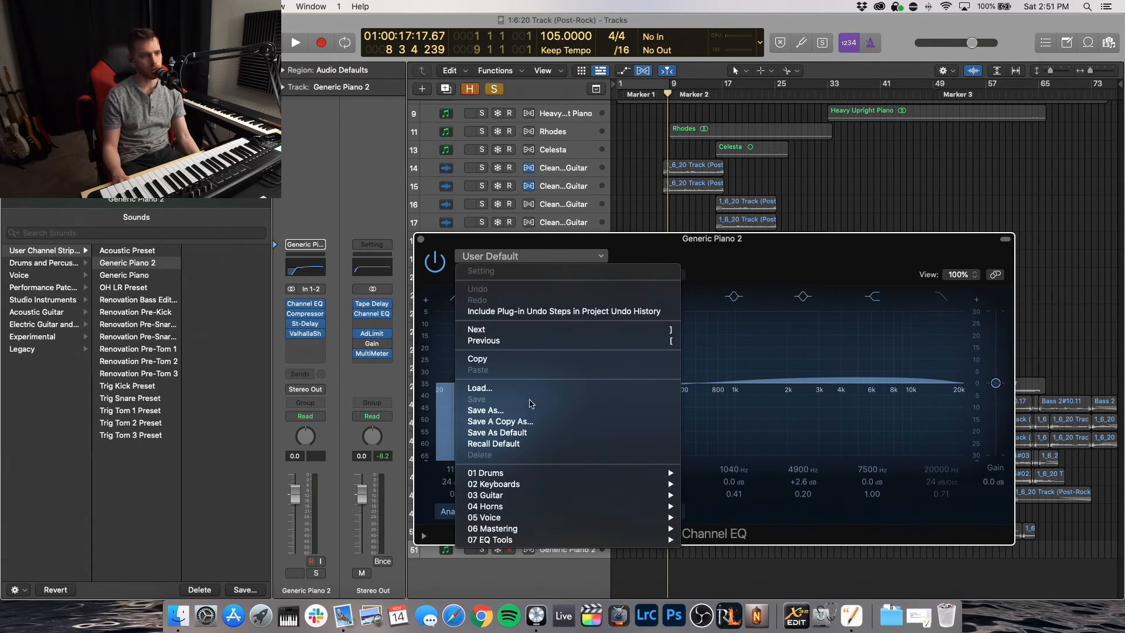
mouse_move(498, 421)
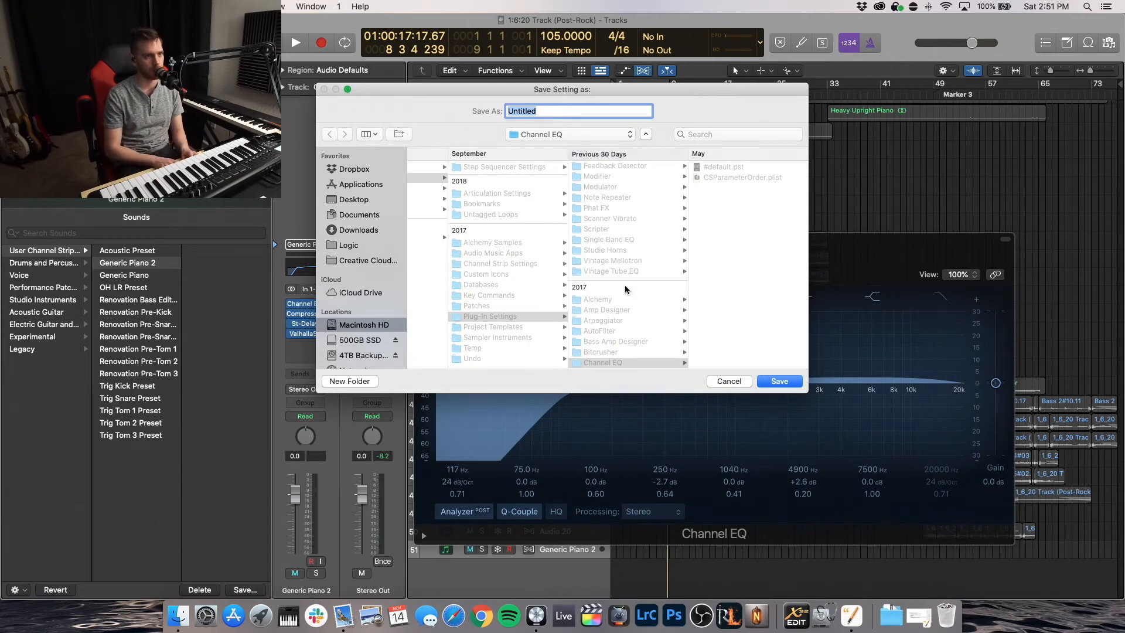
type("Greg's")
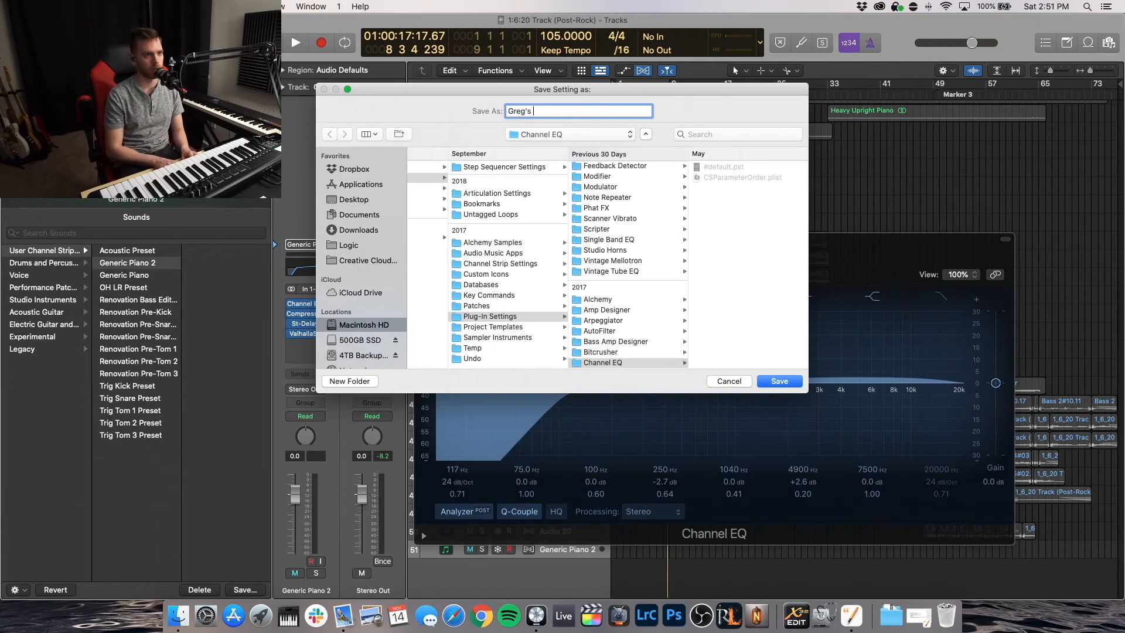
type("Piano EQ")
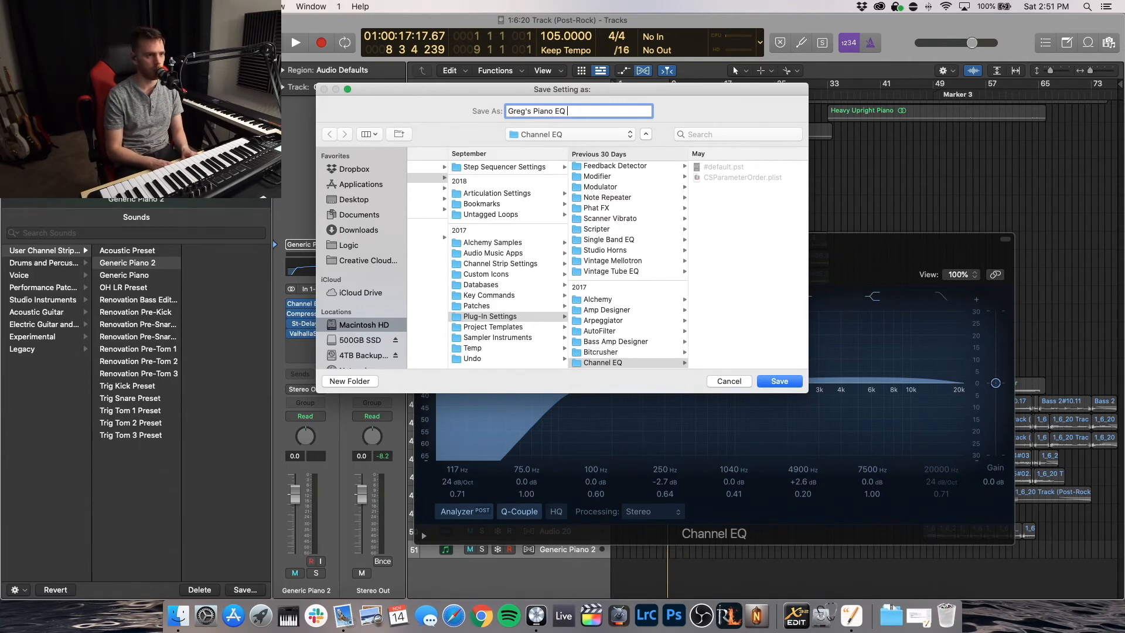
left_click(778, 380)
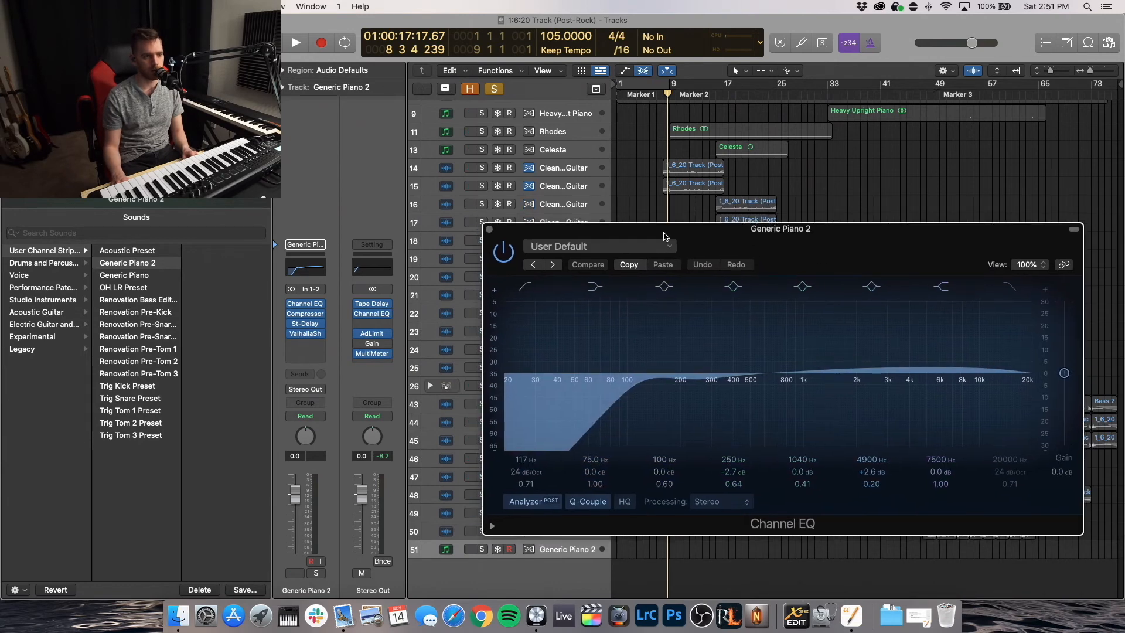
Step: Save the current EQ curve as the default Channel EQ setting, replacing the existing default
left_click(600, 245)
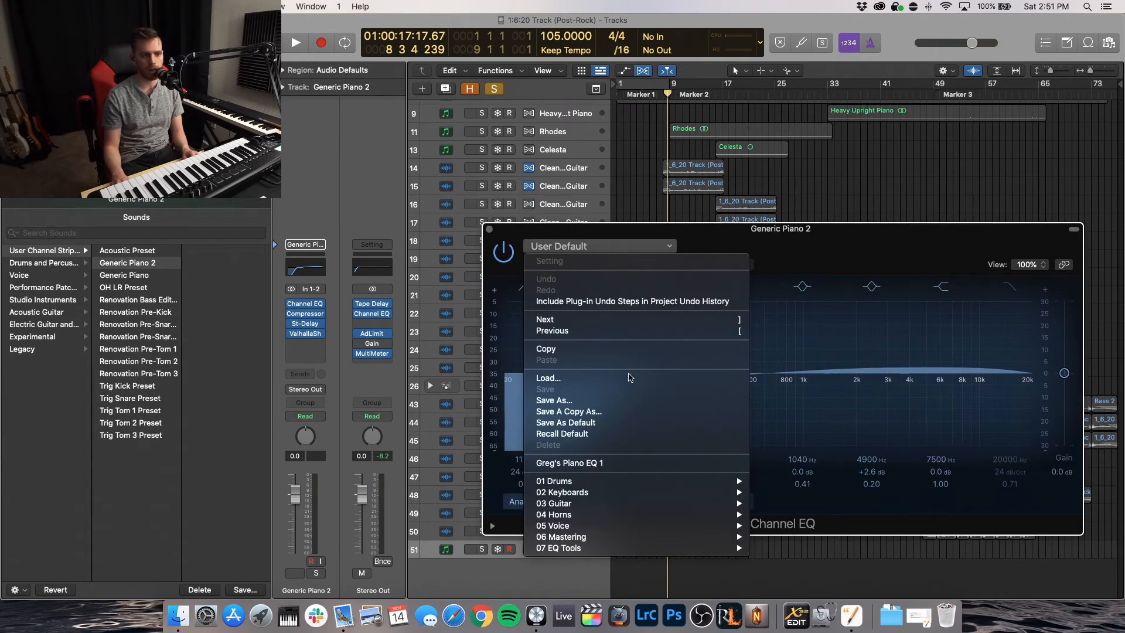
mouse_move(564, 434)
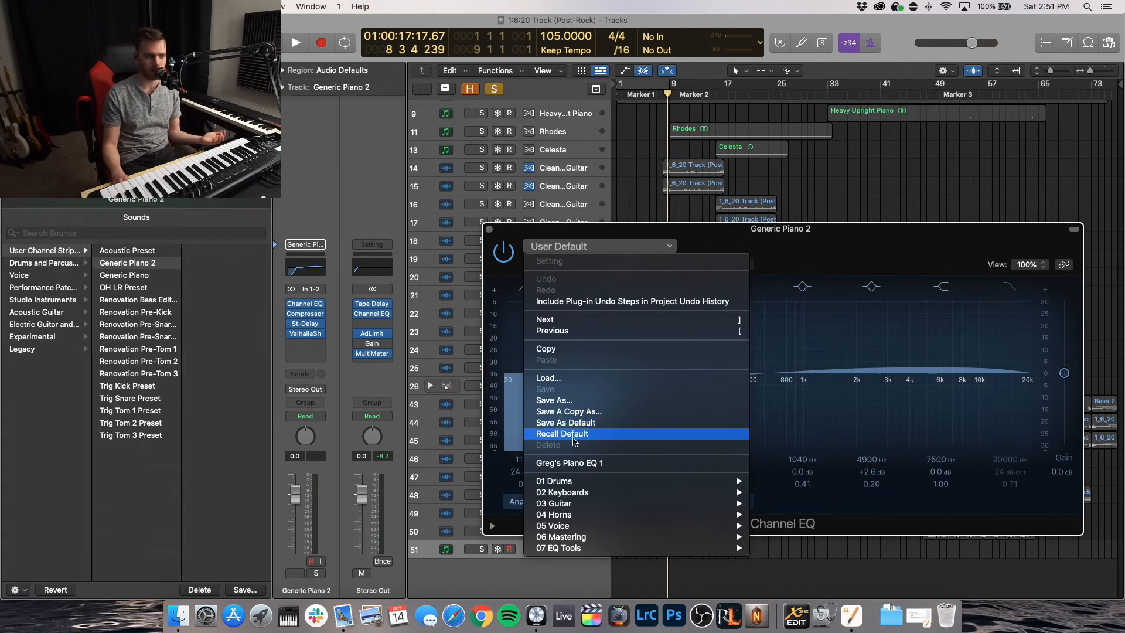
mouse_move(567, 423)
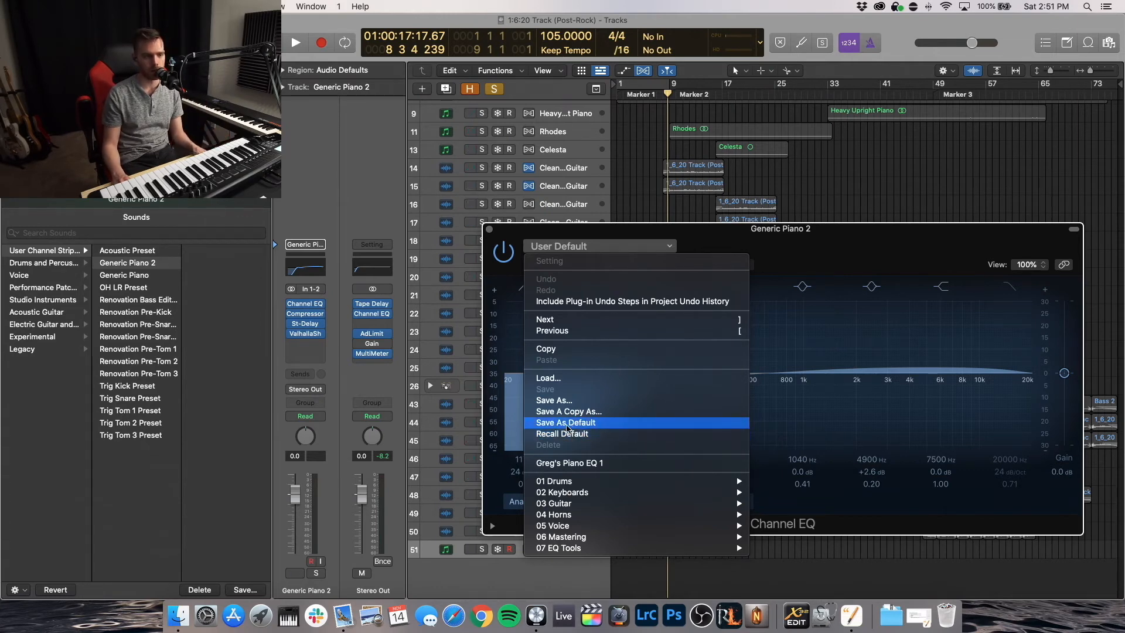
left_click(564, 421)
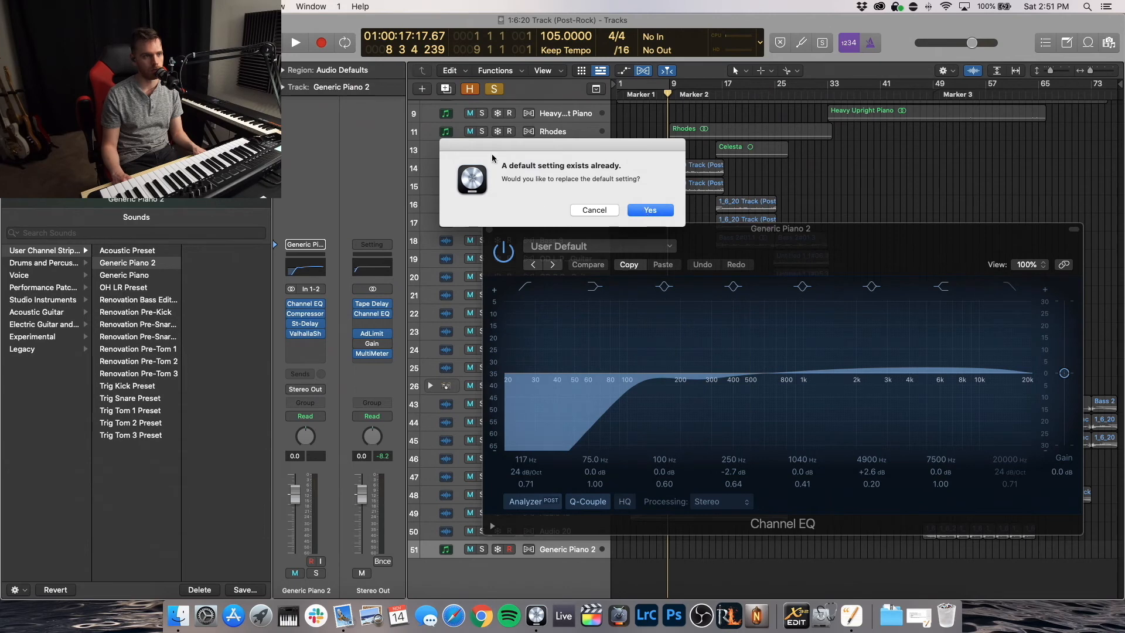
left_click(648, 210)
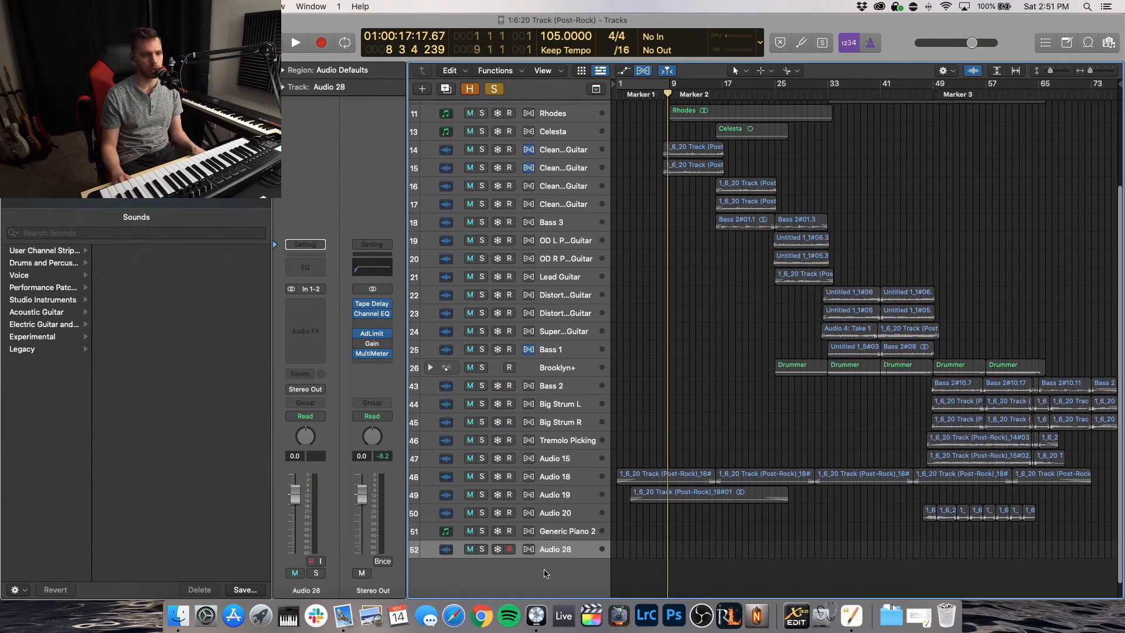
Step: Insert a Channel EQ on Audio 28 and load 'Greg's Piano EQ 1' after briefly trying Ringing Snare
left_click(305, 270)
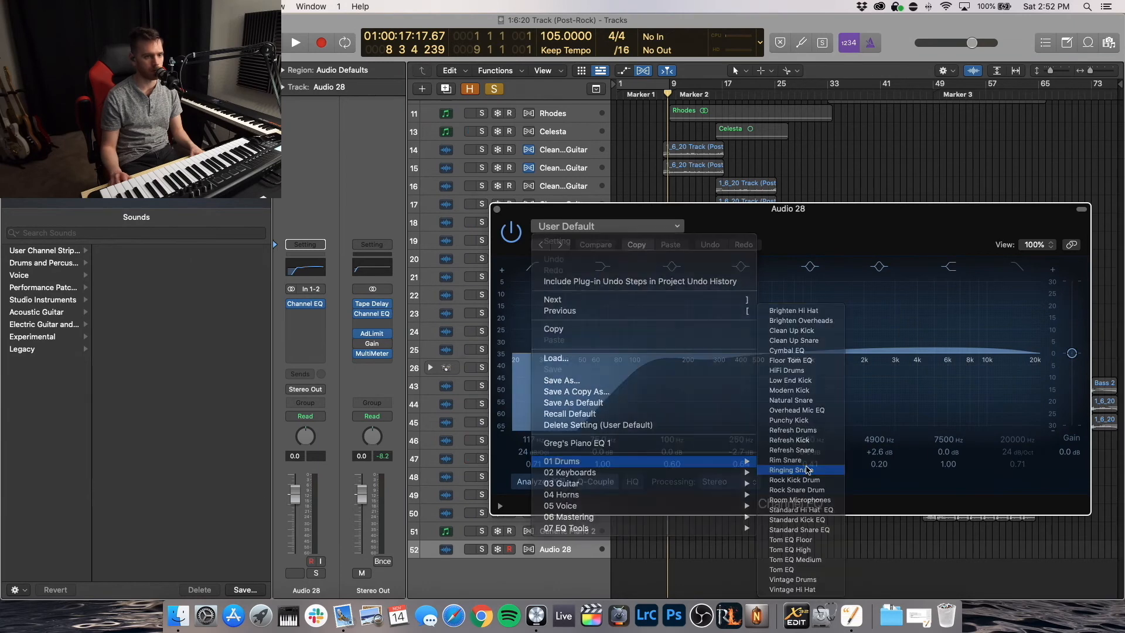
left_click(787, 470)
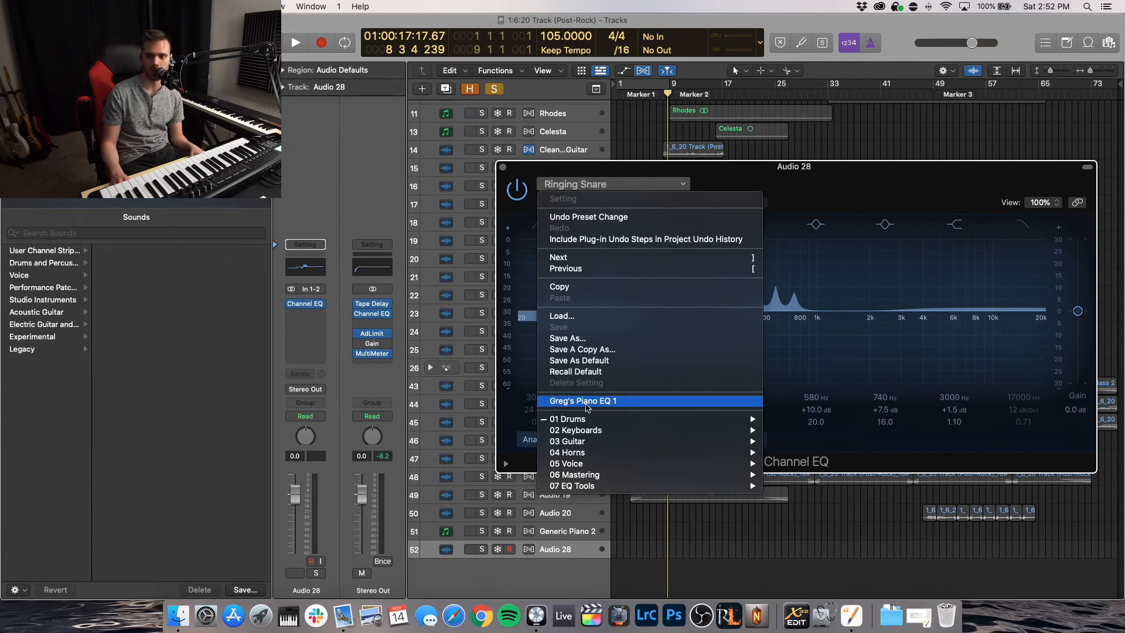
left_click(582, 401)
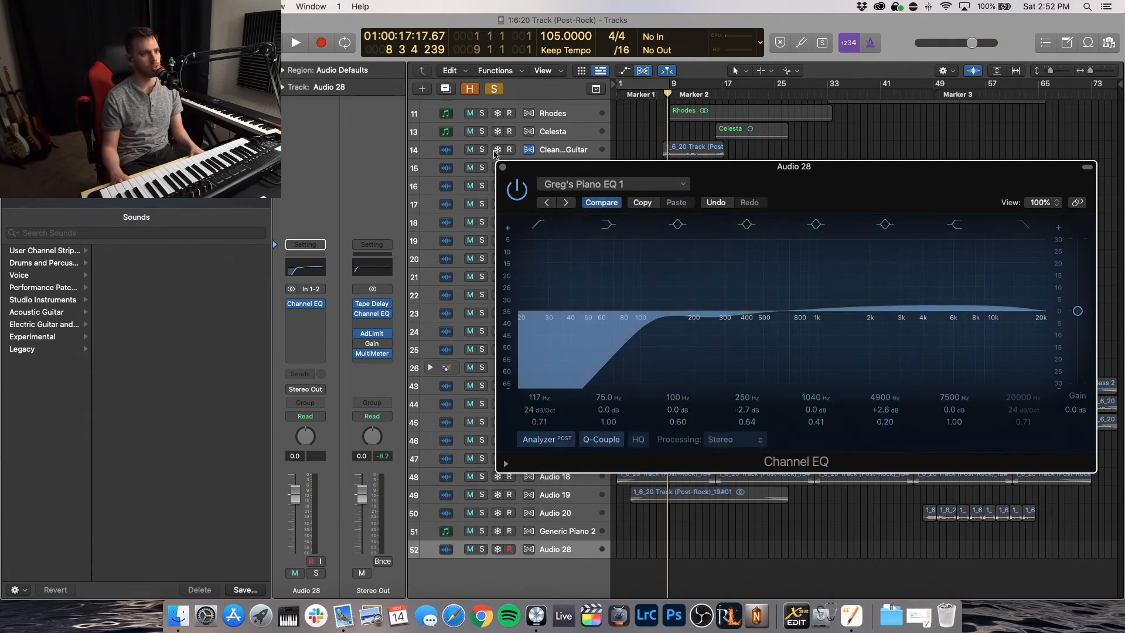